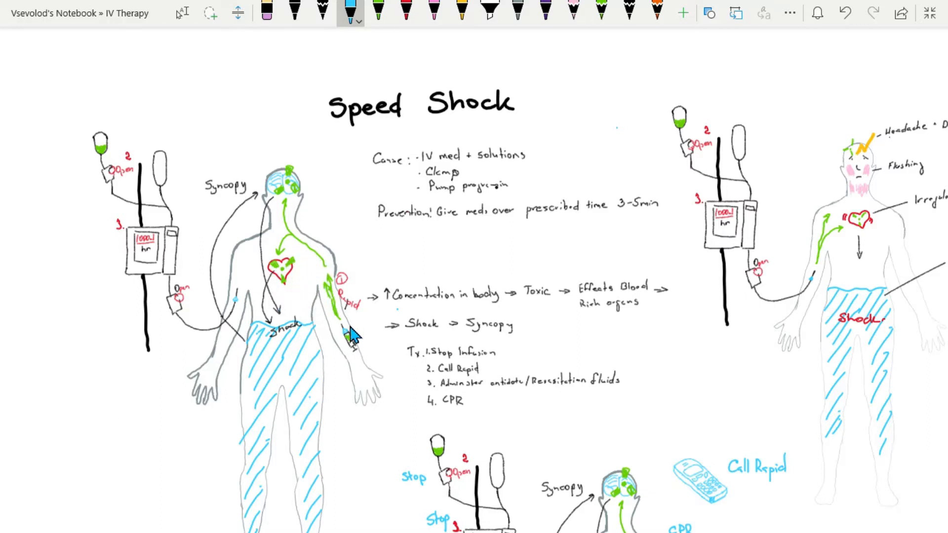
mouse_move(341, 346)
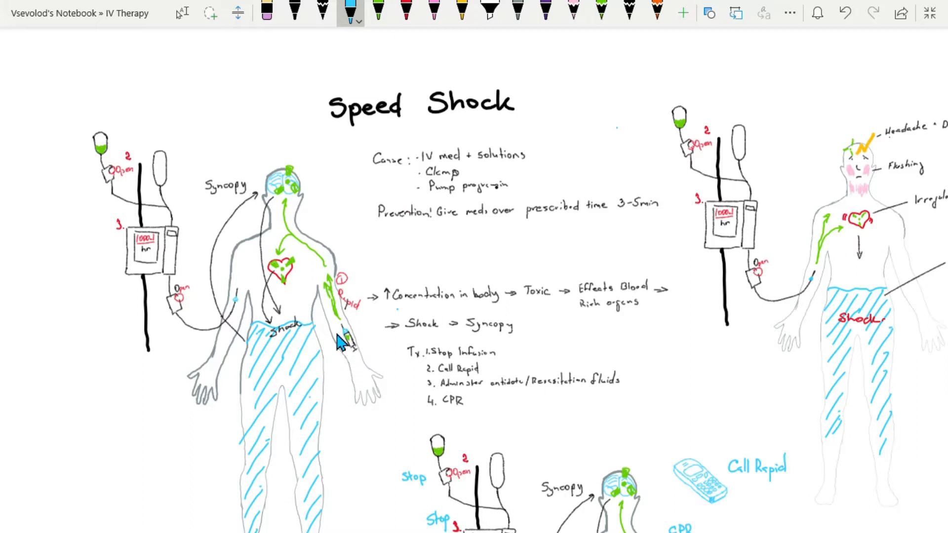
mouse_move(343, 343)
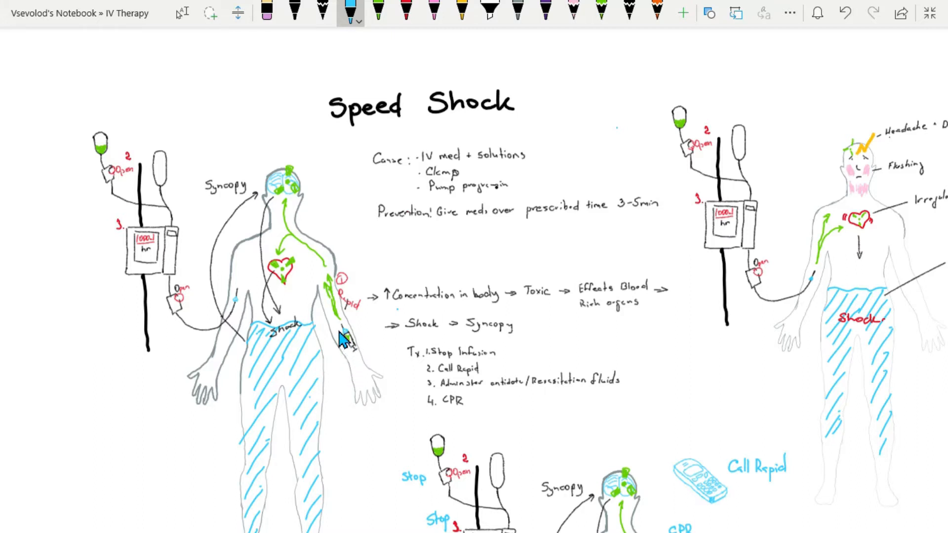
mouse_move(275, 301)
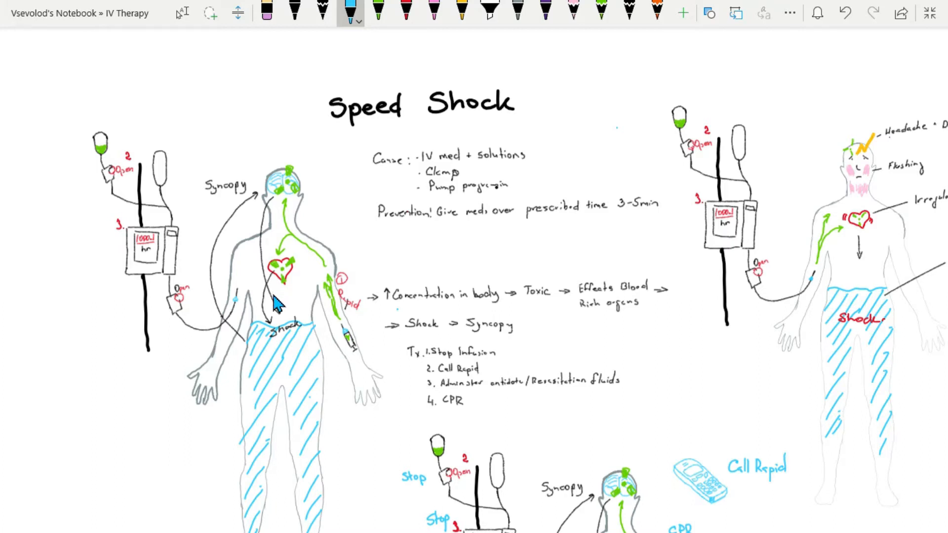
mouse_move(282, 318)
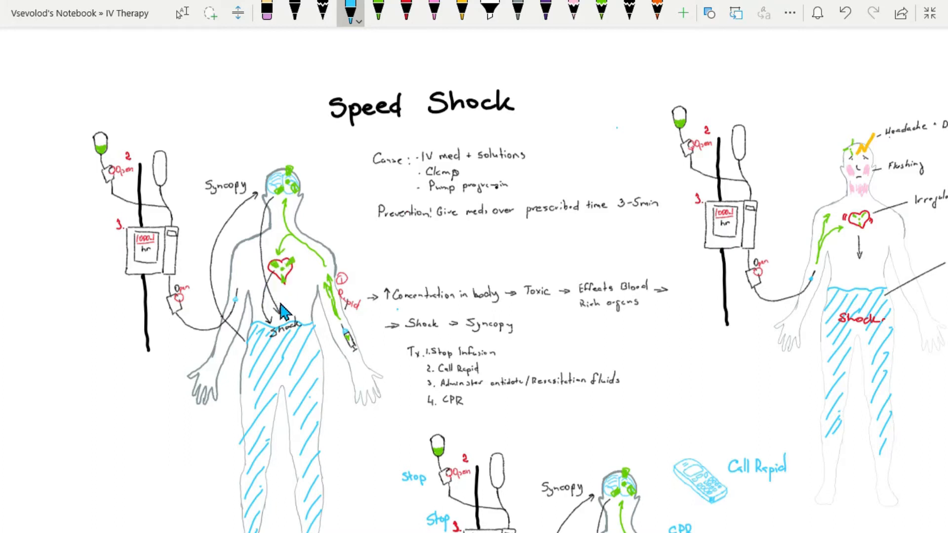
mouse_move(267, 316)
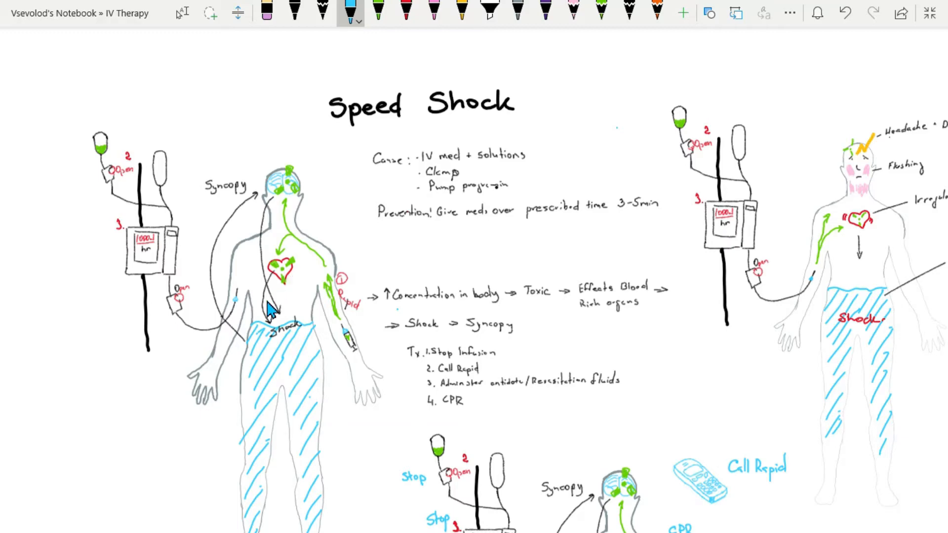
mouse_move(295, 158)
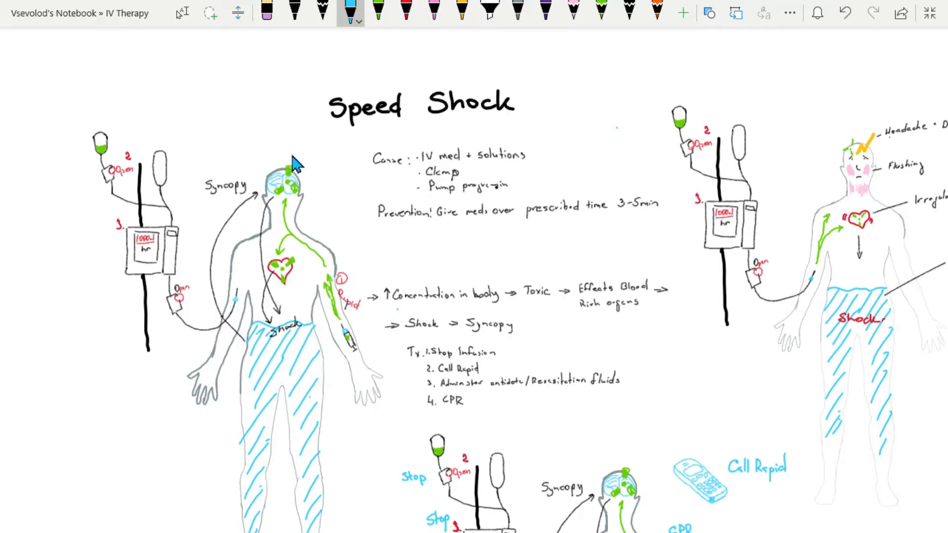
mouse_move(290, 175)
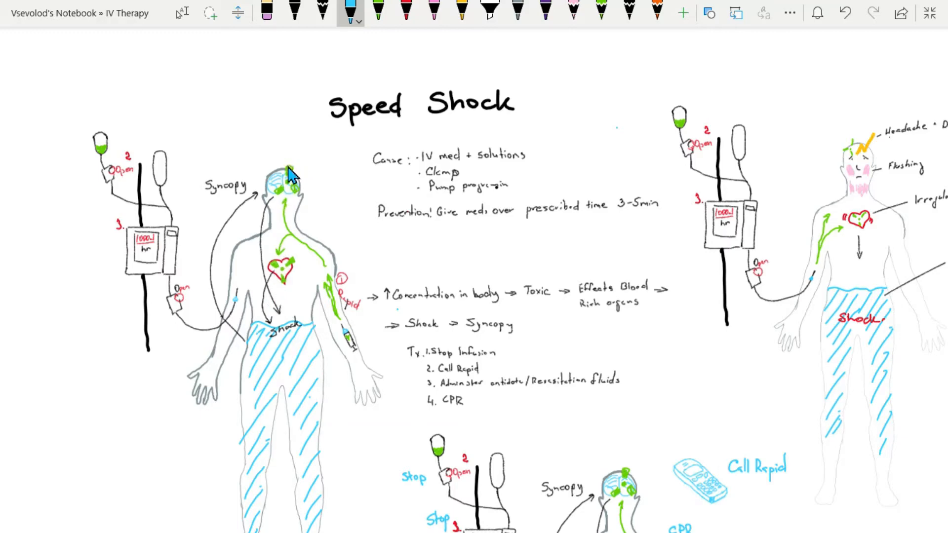
mouse_move(305, 257)
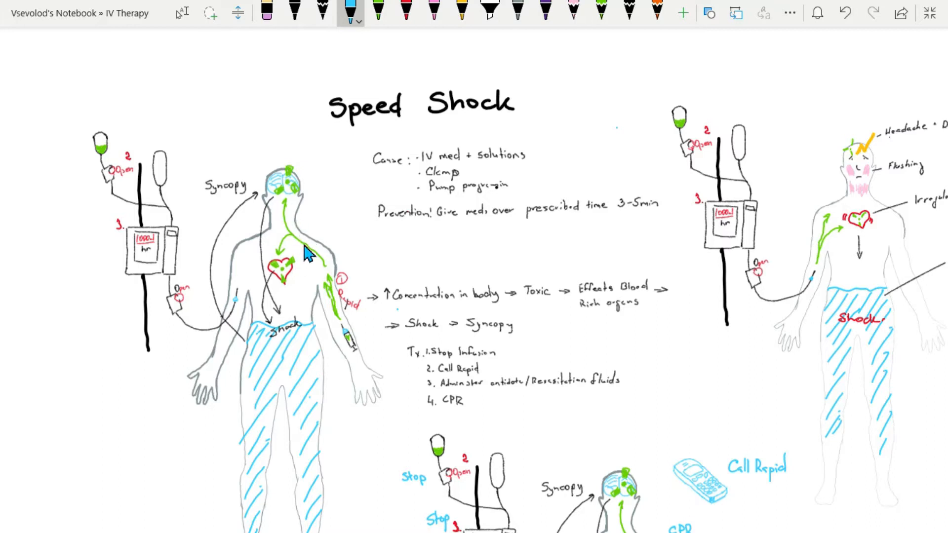
mouse_move(279, 201)
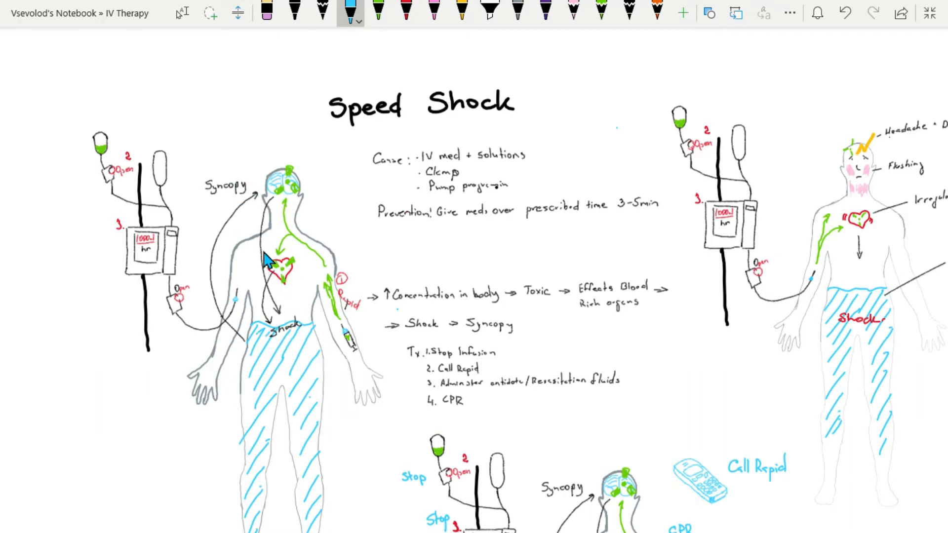
mouse_move(423, 211)
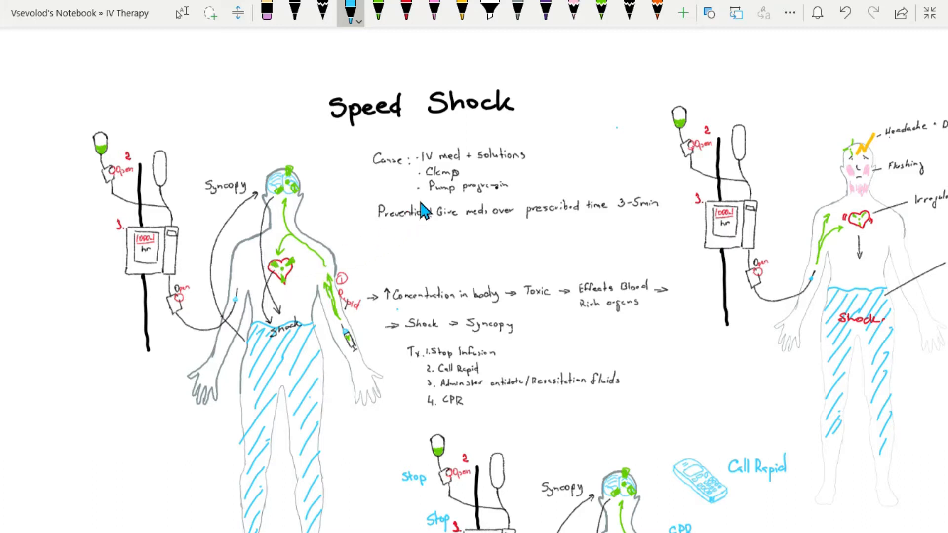
mouse_move(455, 176)
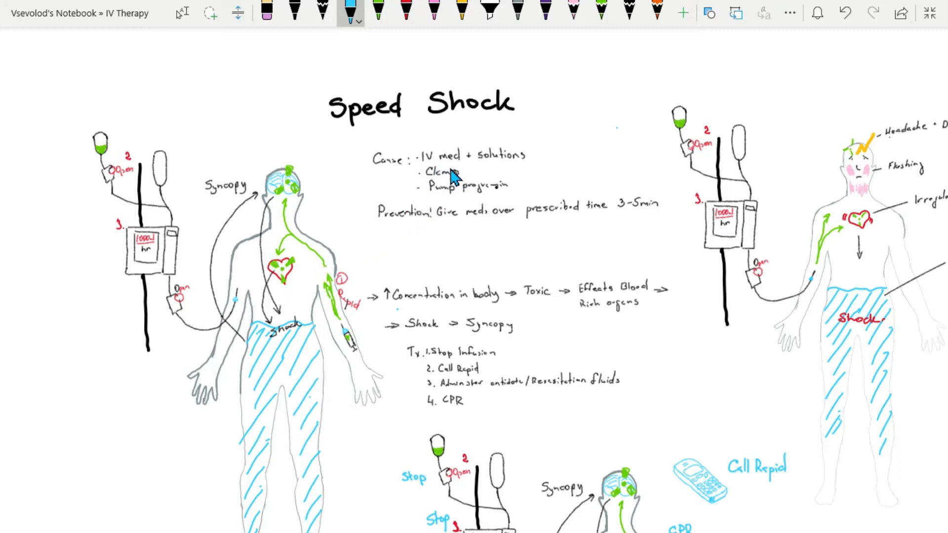
mouse_move(428, 209)
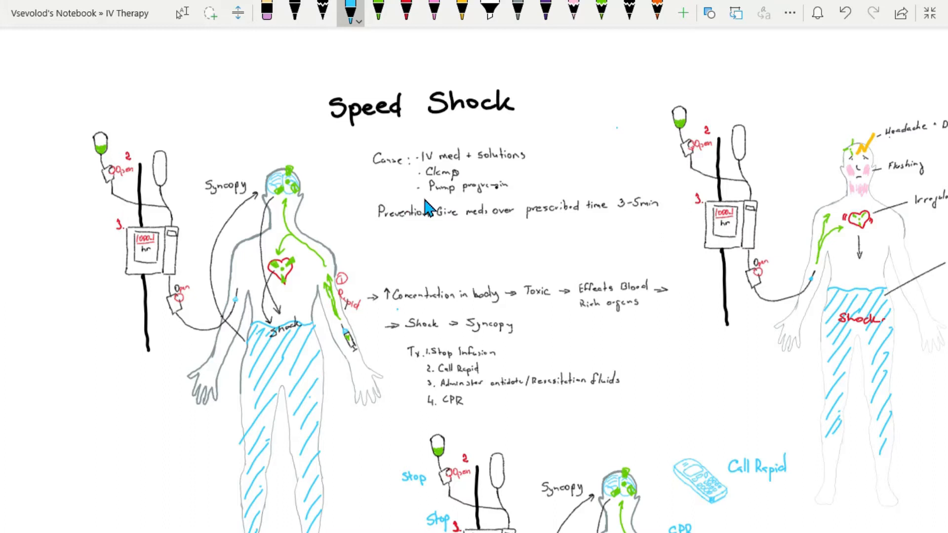
mouse_move(372, 329)
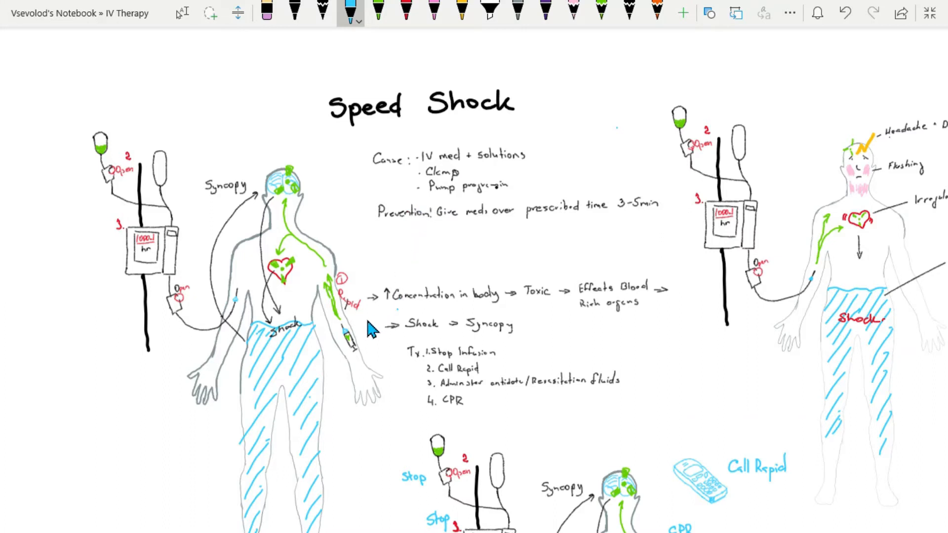
mouse_move(382, 347)
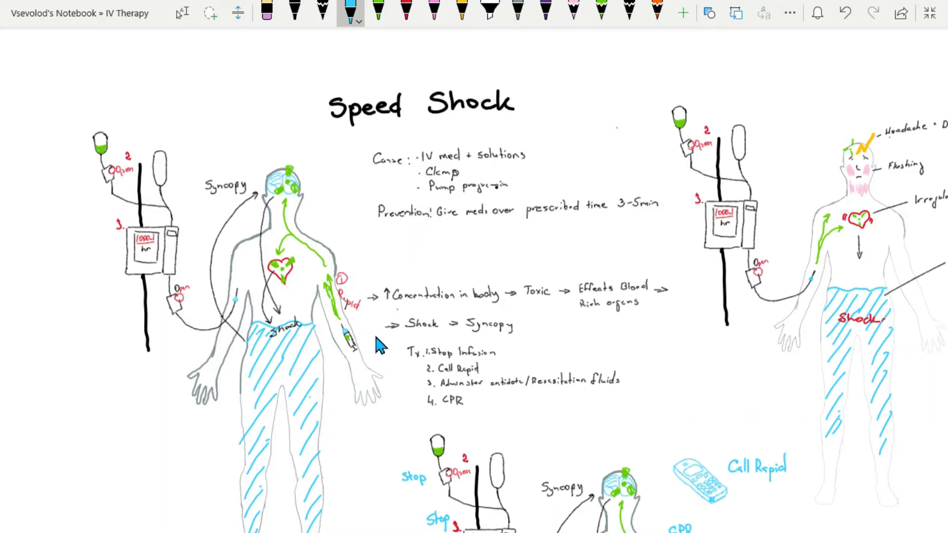
mouse_move(347, 347)
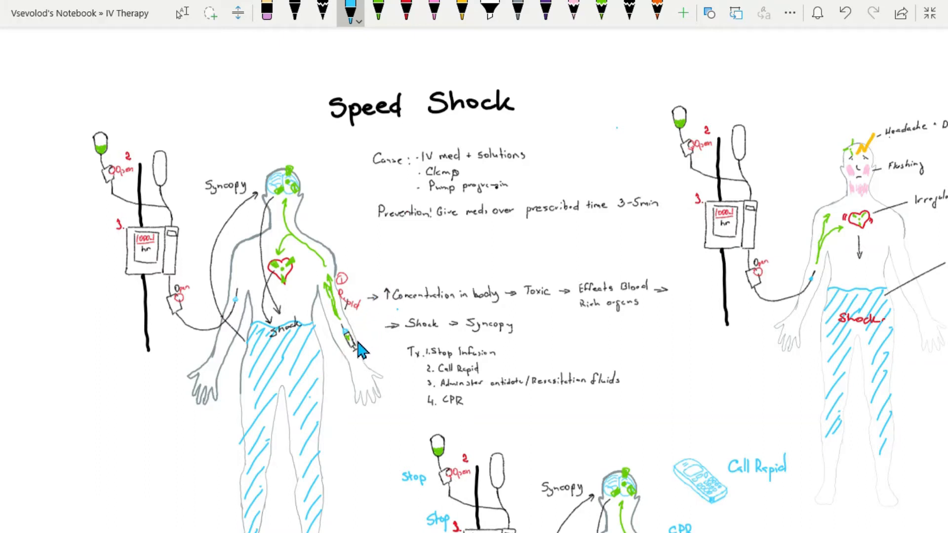
mouse_move(192, 215)
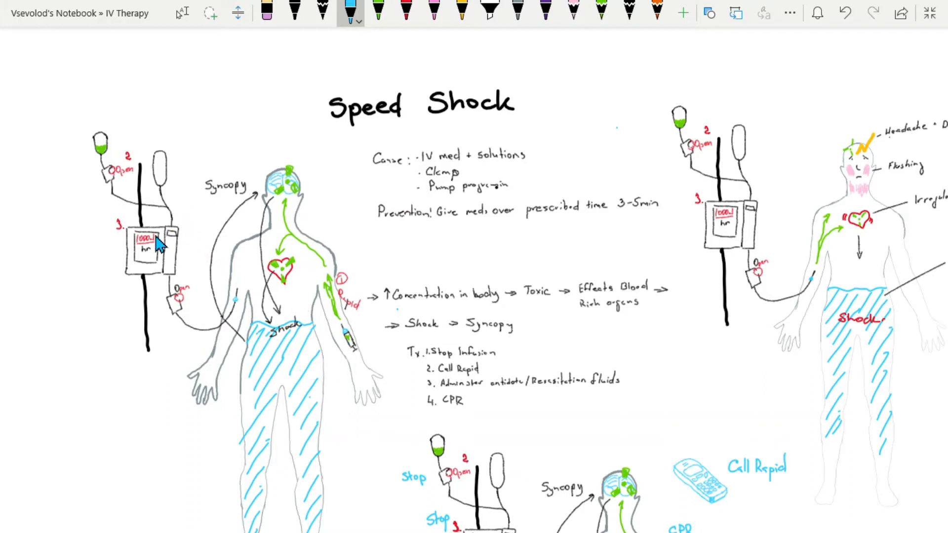
mouse_move(104, 178)
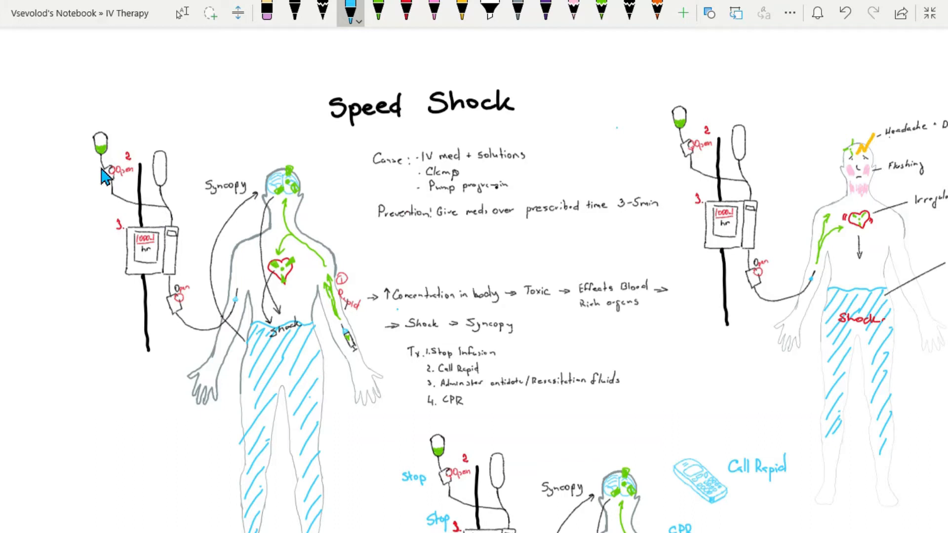
mouse_move(123, 186)
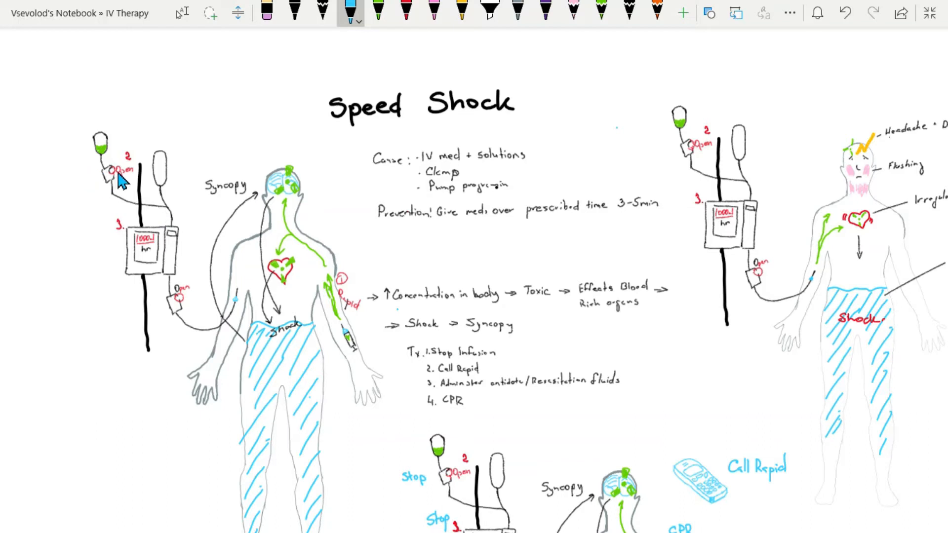
mouse_move(116, 190)
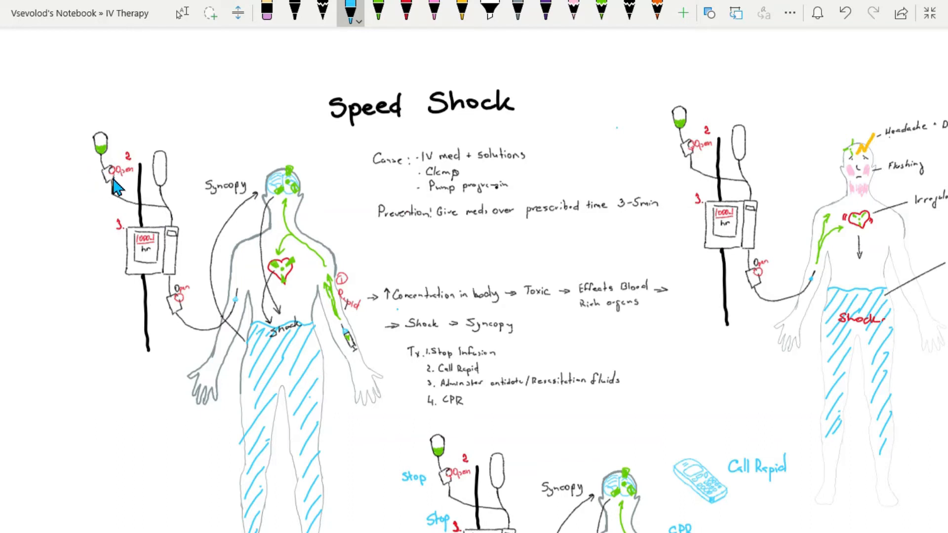
mouse_move(126, 178)
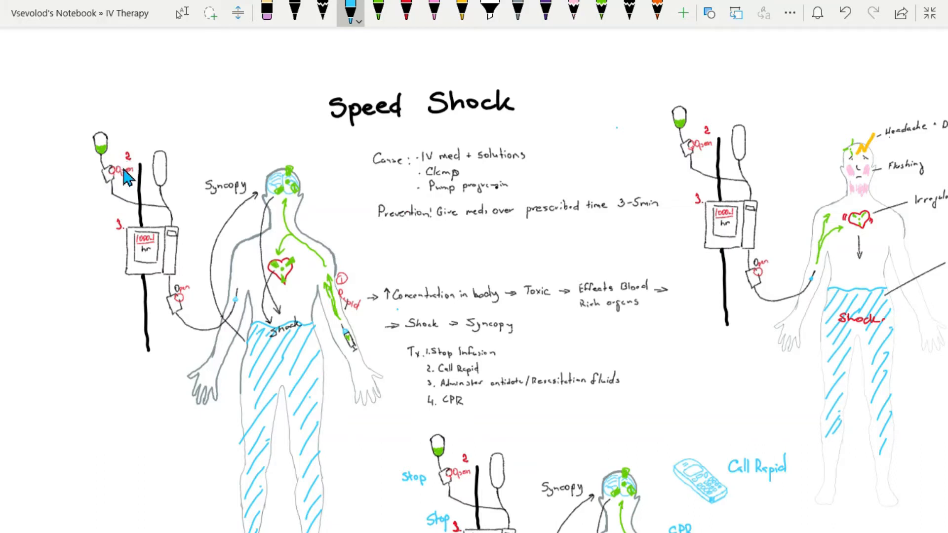
mouse_move(163, 177)
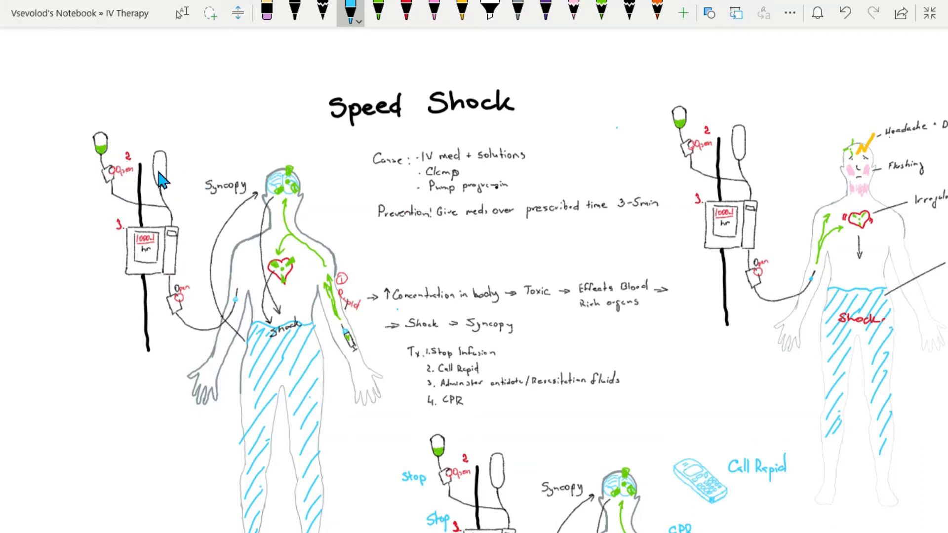
mouse_move(144, 185)
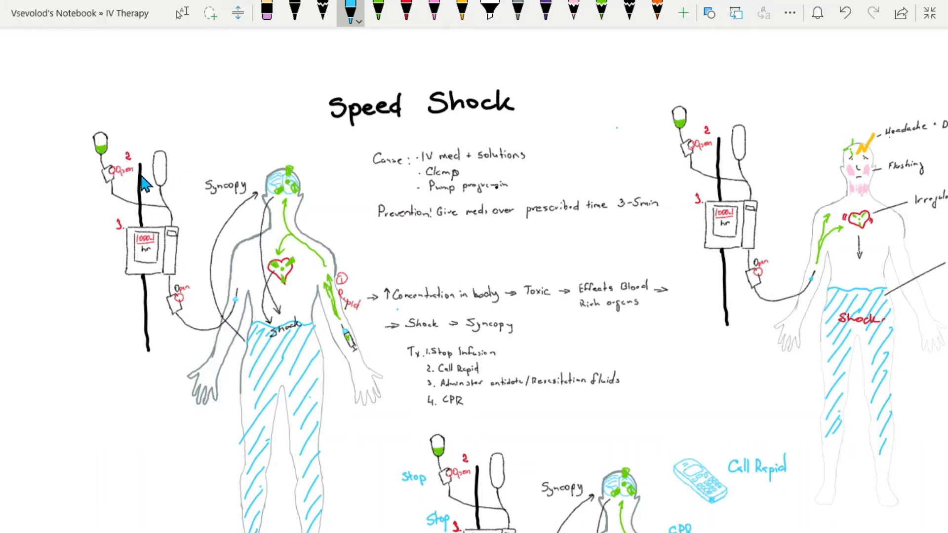
mouse_move(204, 337)
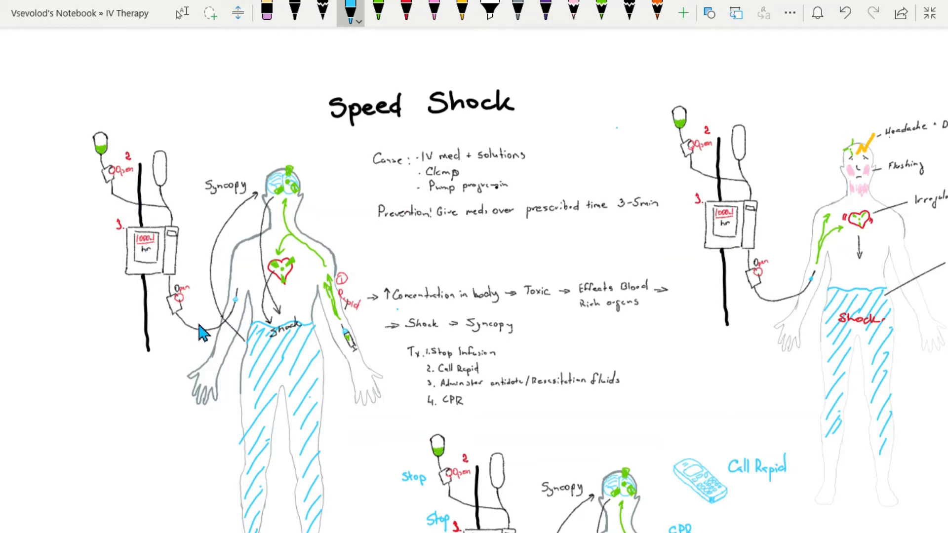
mouse_move(227, 315)
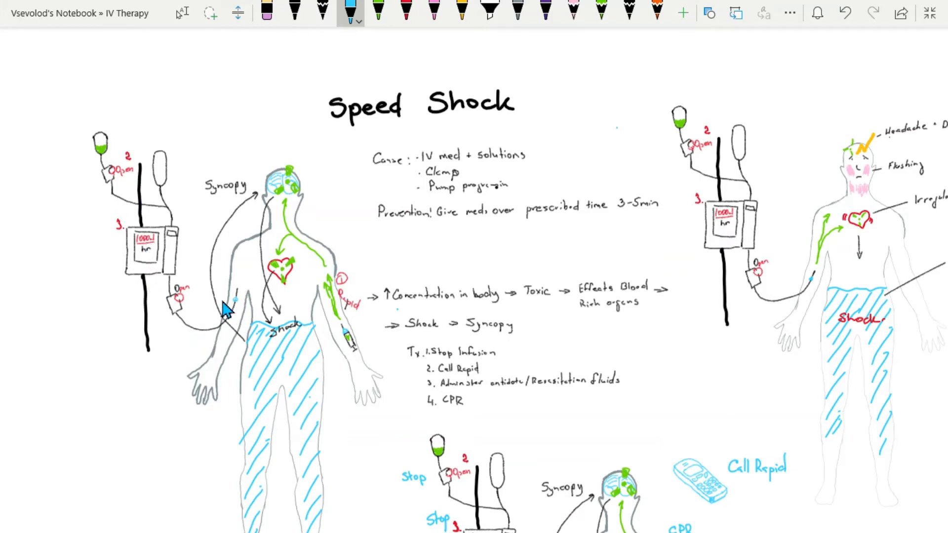
mouse_move(161, 228)
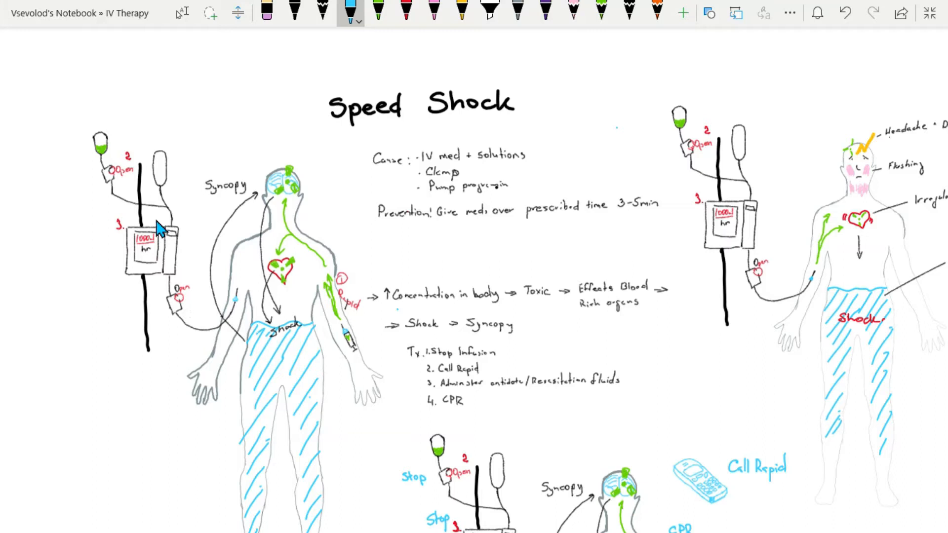
mouse_move(98, 170)
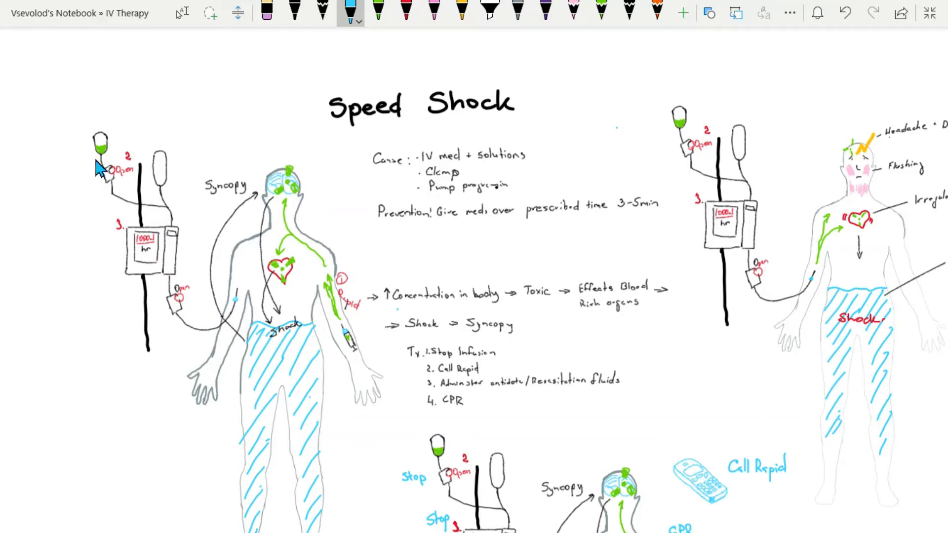
mouse_move(103, 158)
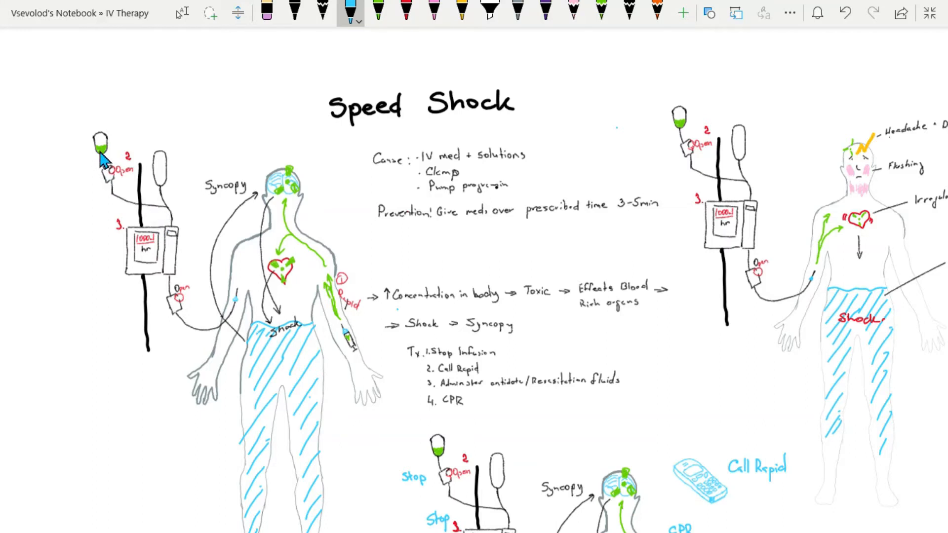
mouse_move(96, 186)
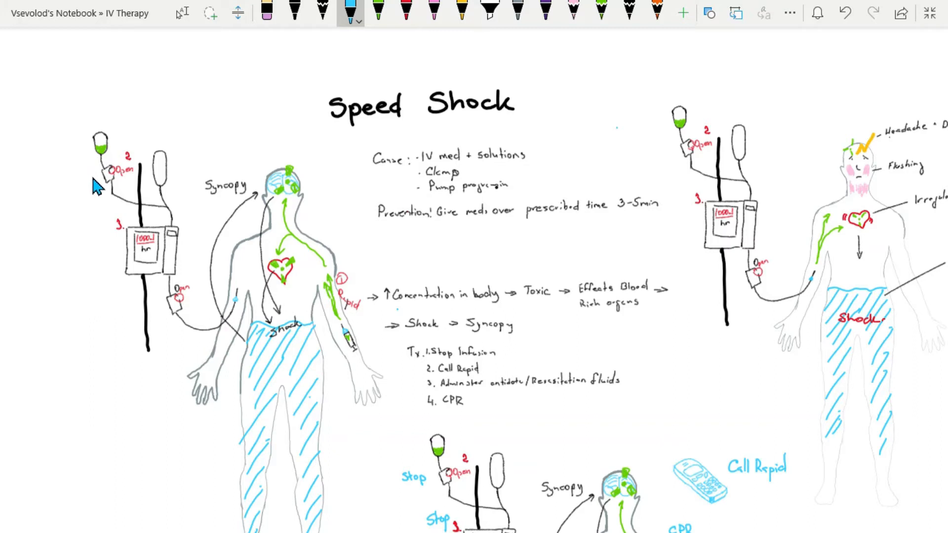
mouse_move(183, 306)
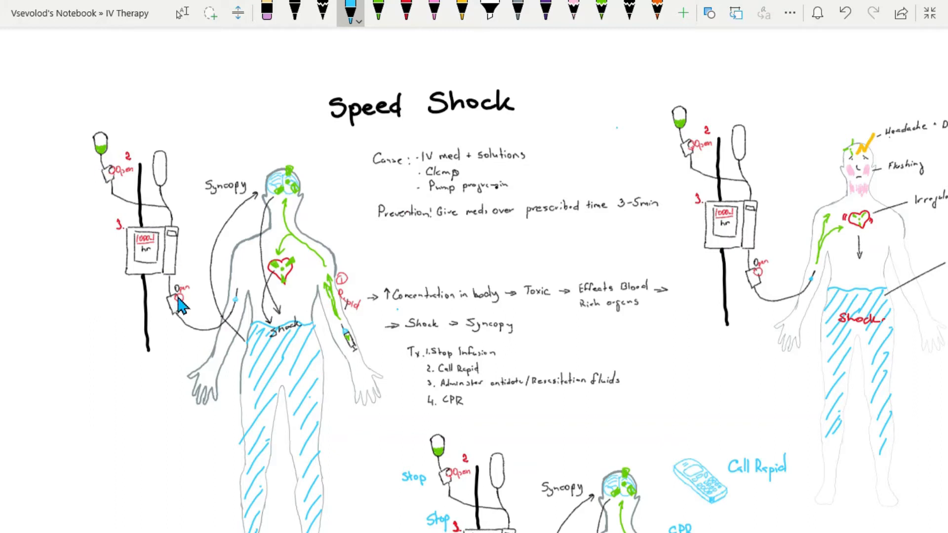
mouse_move(185, 267)
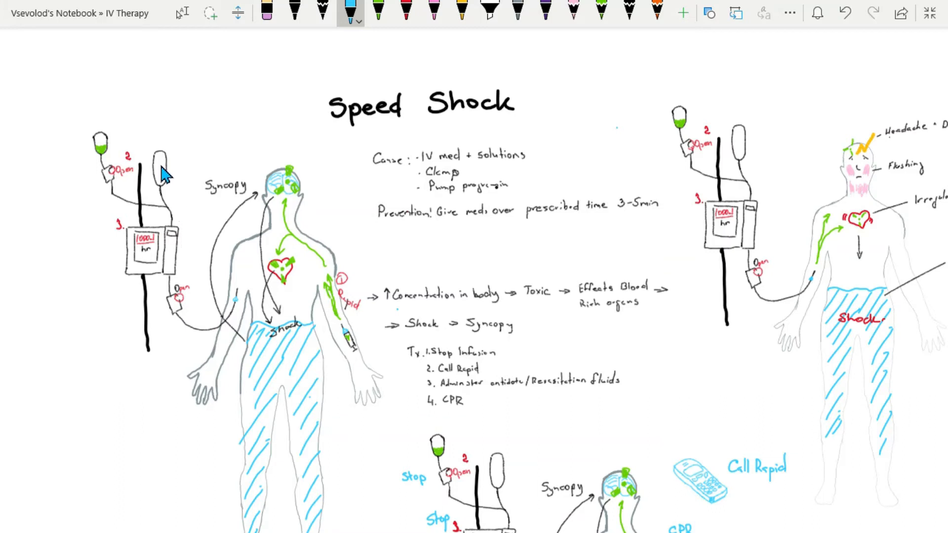
mouse_move(164, 215)
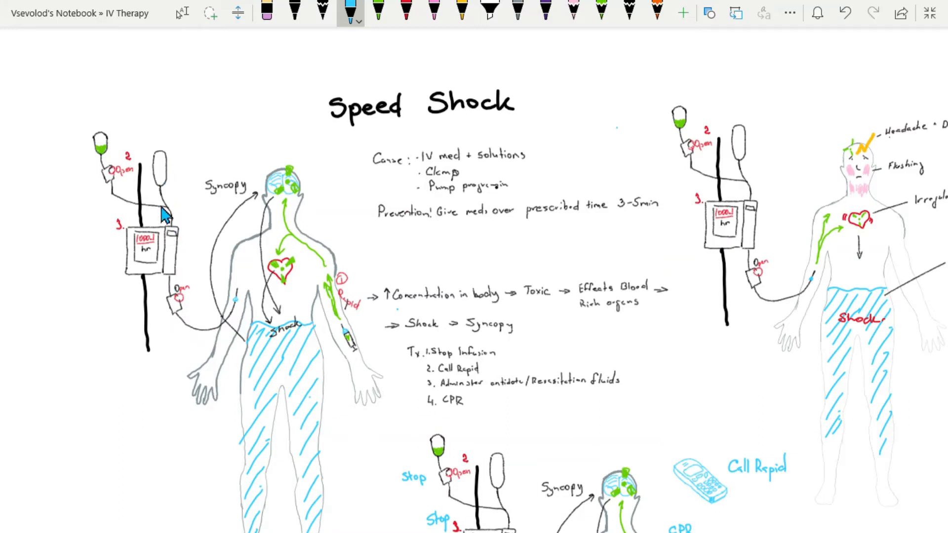
mouse_move(171, 307)
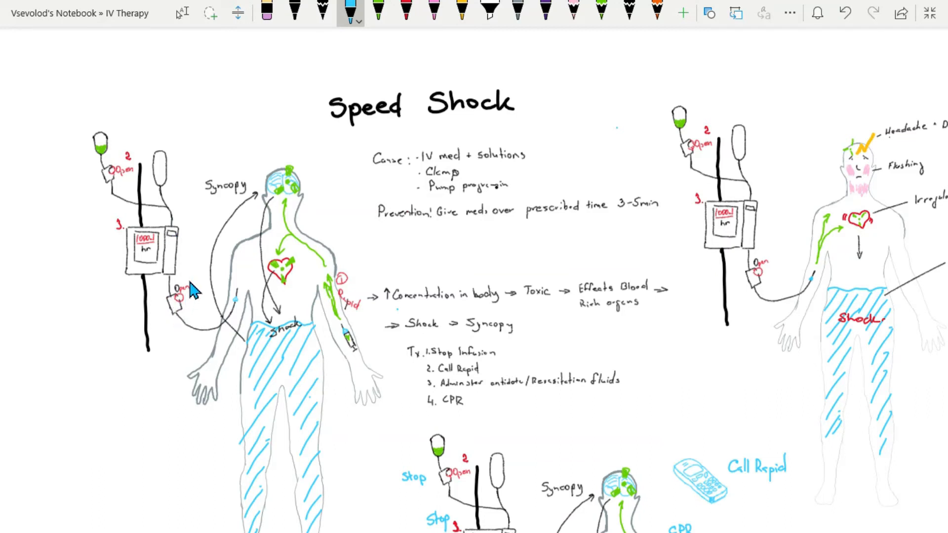
mouse_move(303, 278)
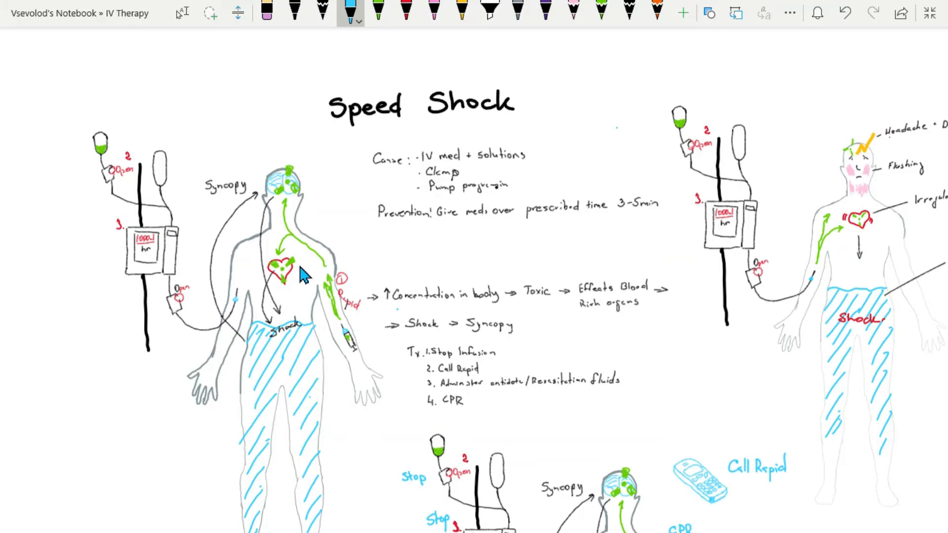
mouse_move(259, 292)
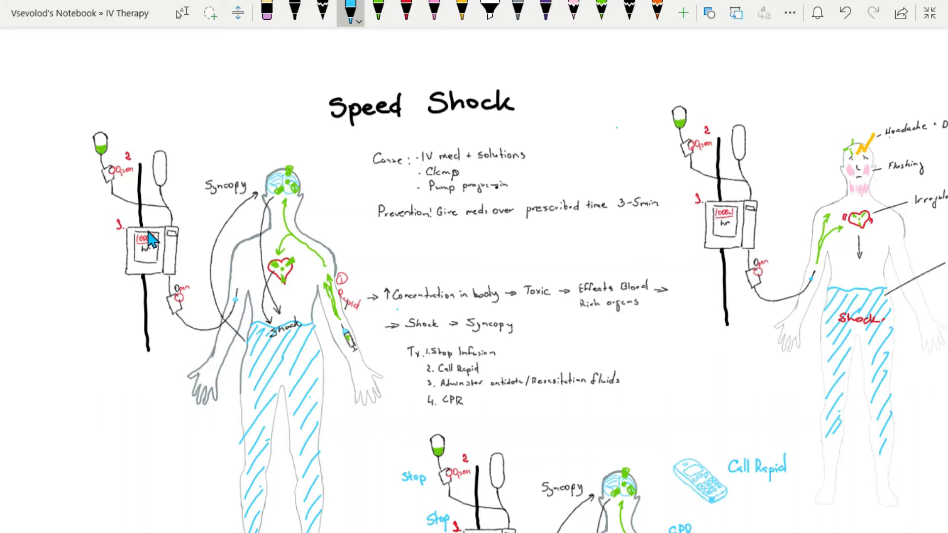
mouse_move(161, 268)
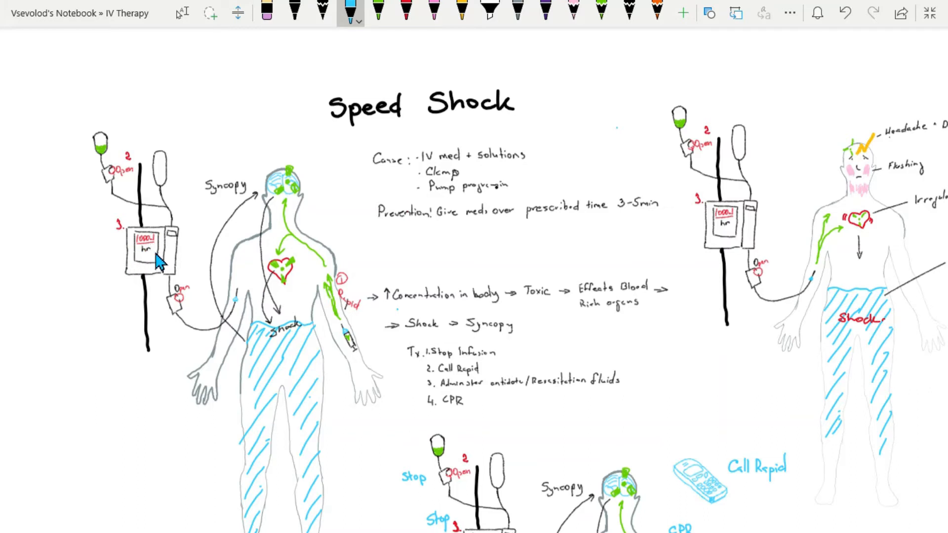
mouse_move(159, 247)
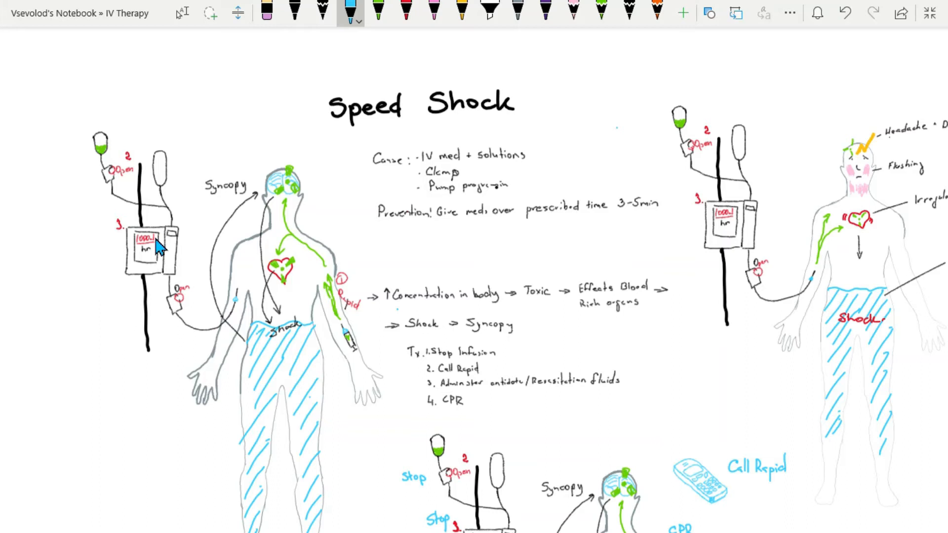
mouse_move(161, 258)
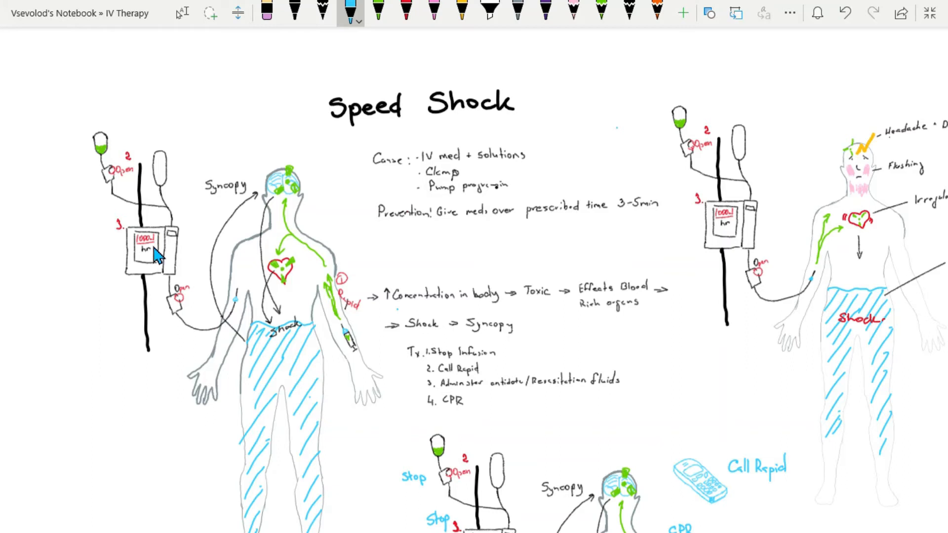
mouse_move(163, 253)
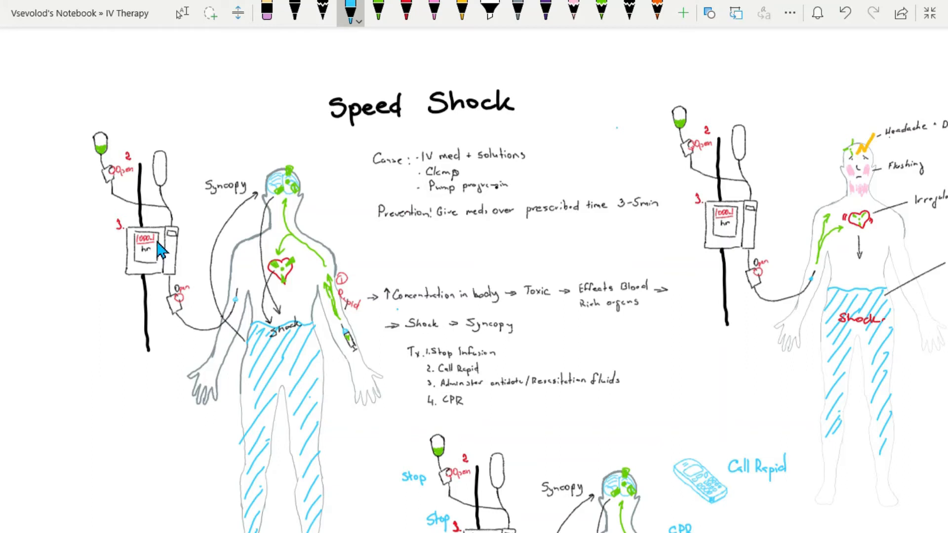
mouse_move(379, 240)
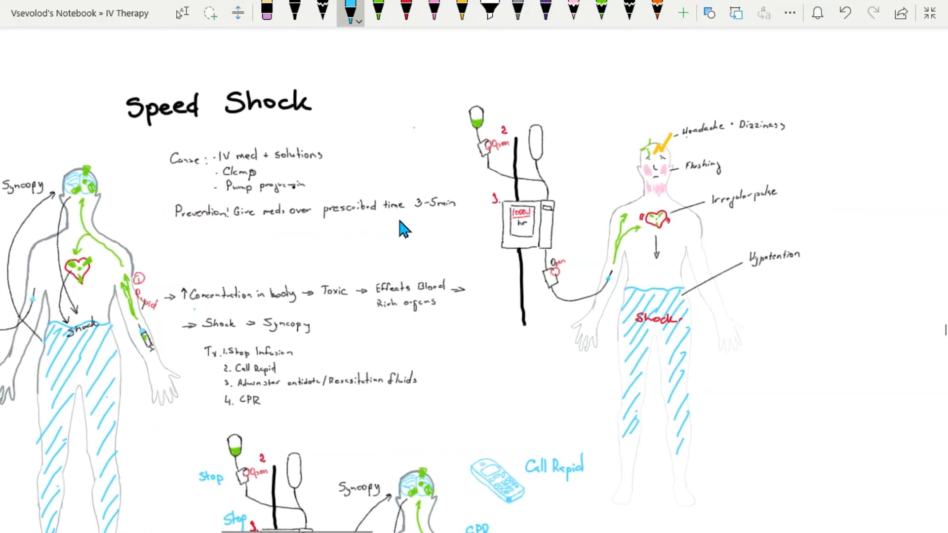
scroll(right, 3)
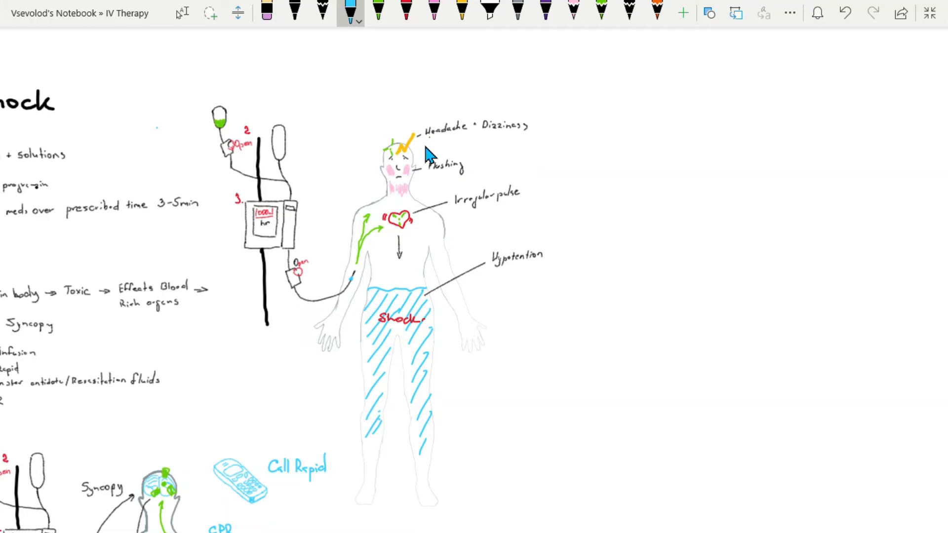
mouse_move(459, 148)
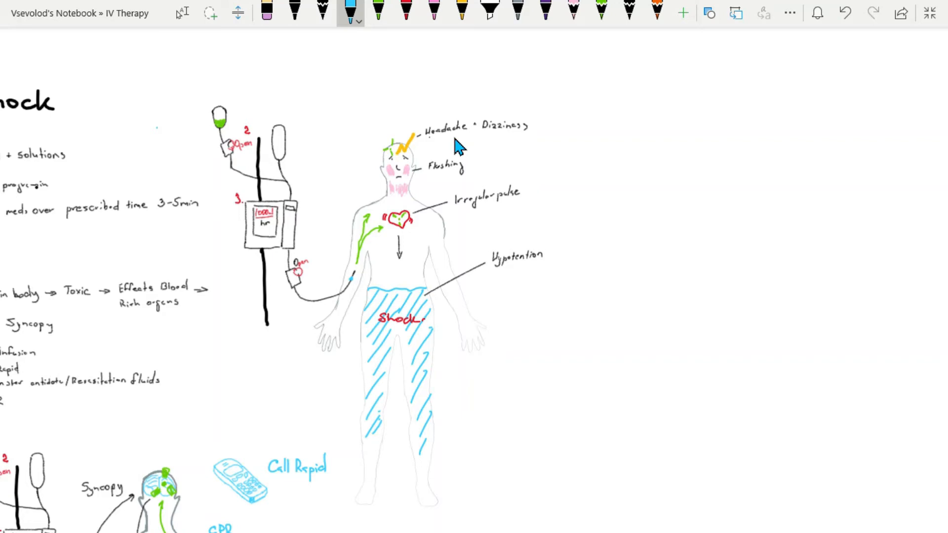
mouse_move(437, 144)
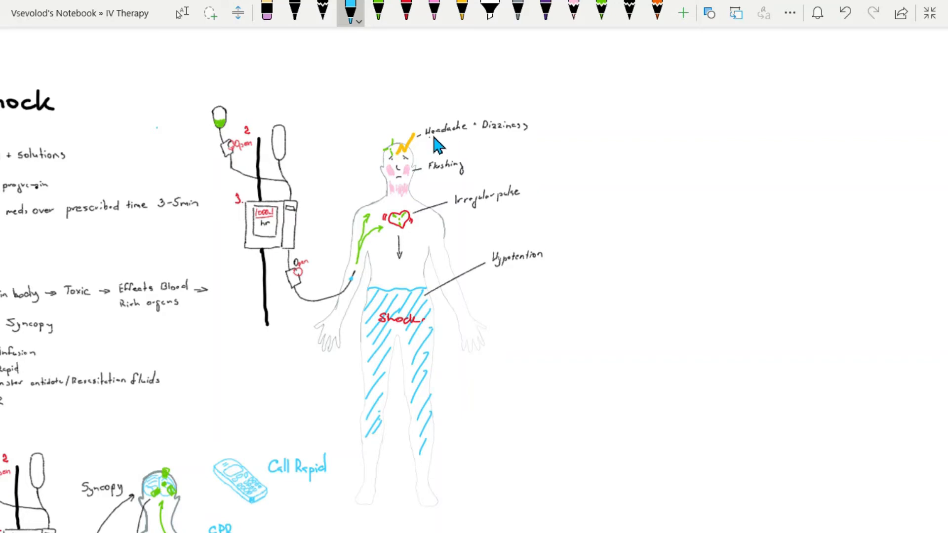
mouse_move(420, 141)
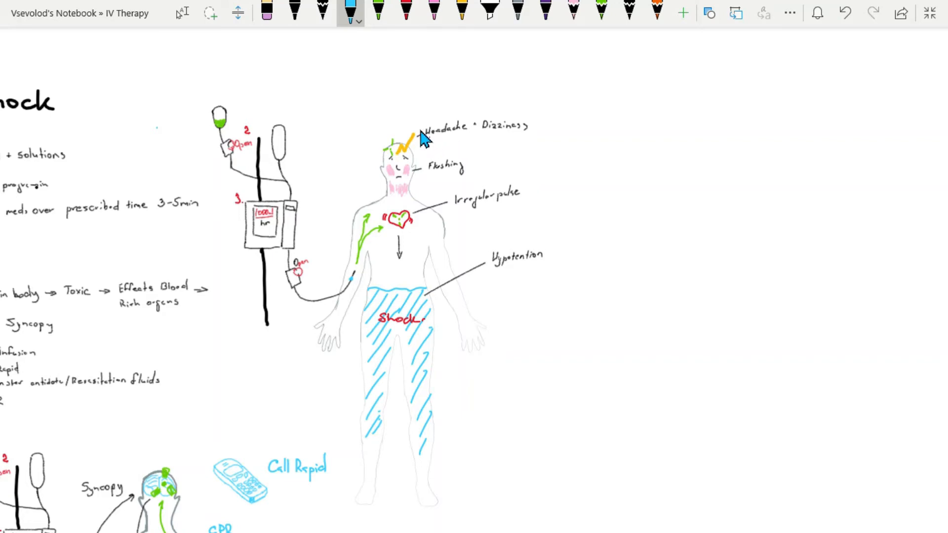
mouse_move(416, 148)
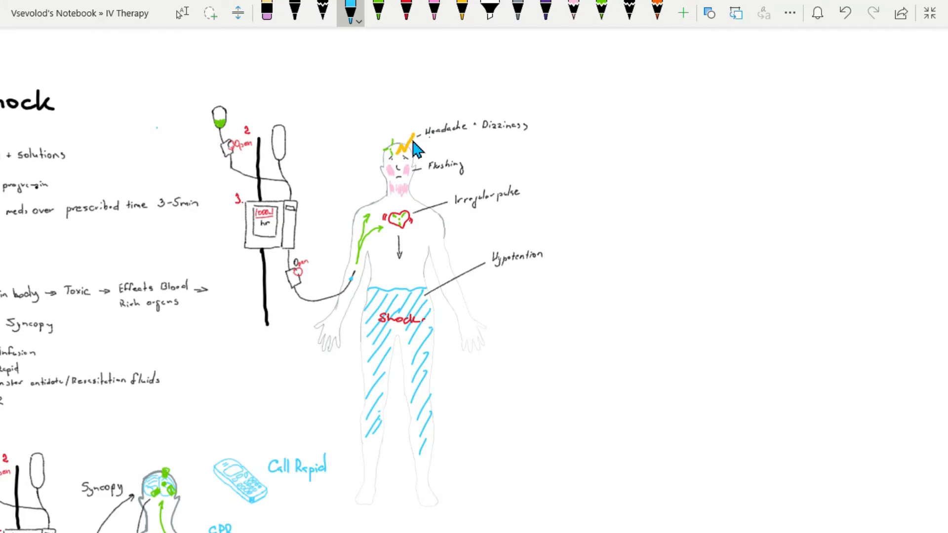
mouse_move(523, 142)
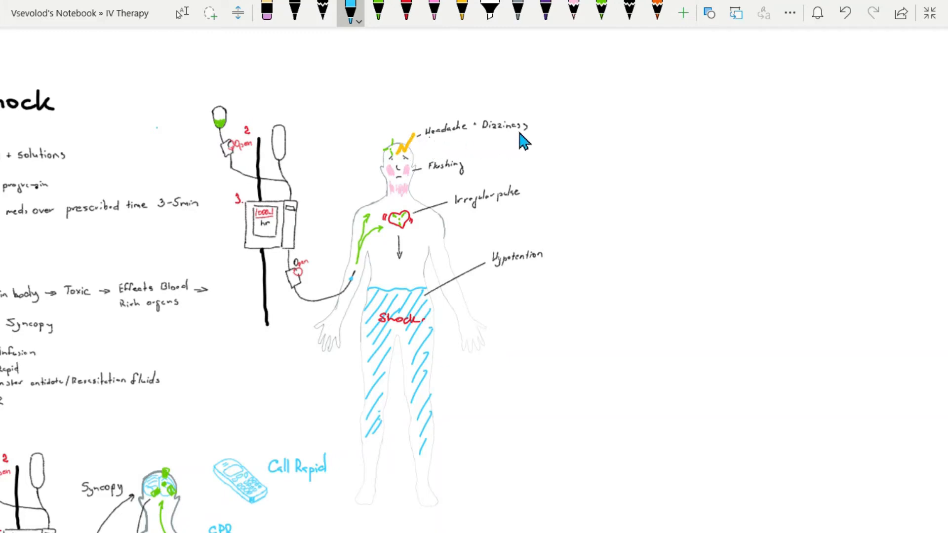
mouse_move(502, 143)
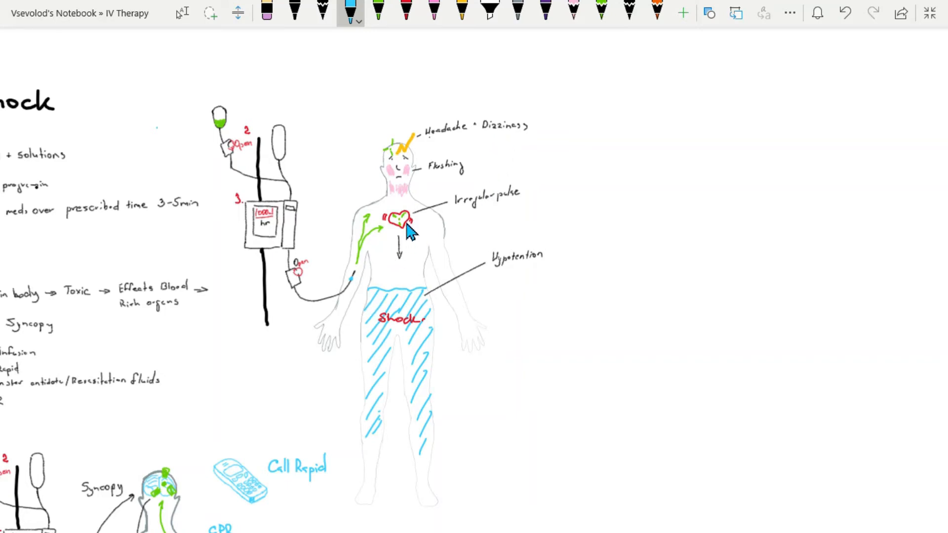
mouse_move(406, 228)
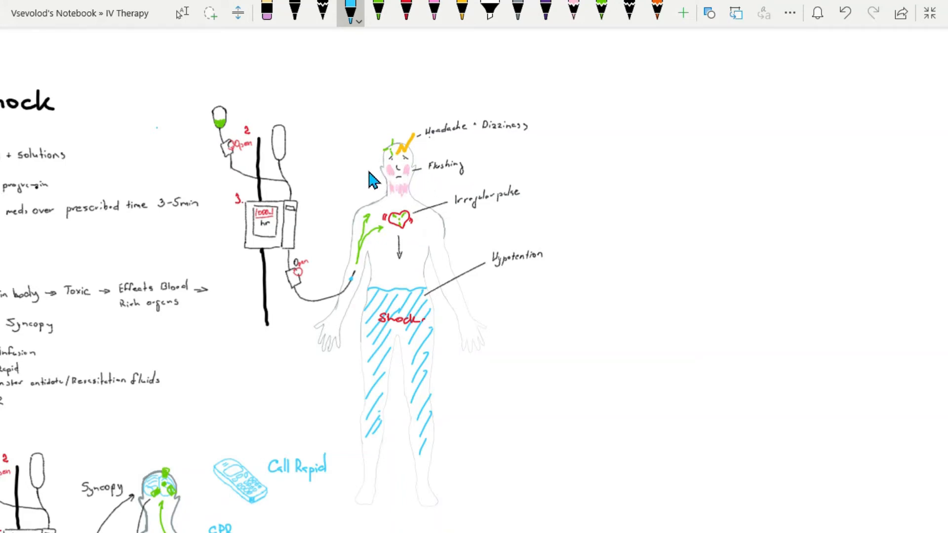
mouse_move(409, 189)
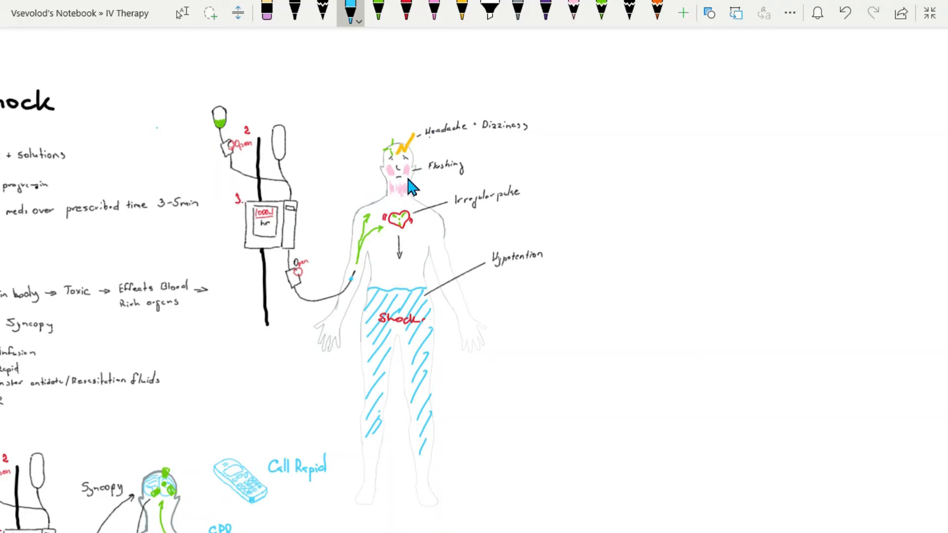
mouse_move(421, 195)
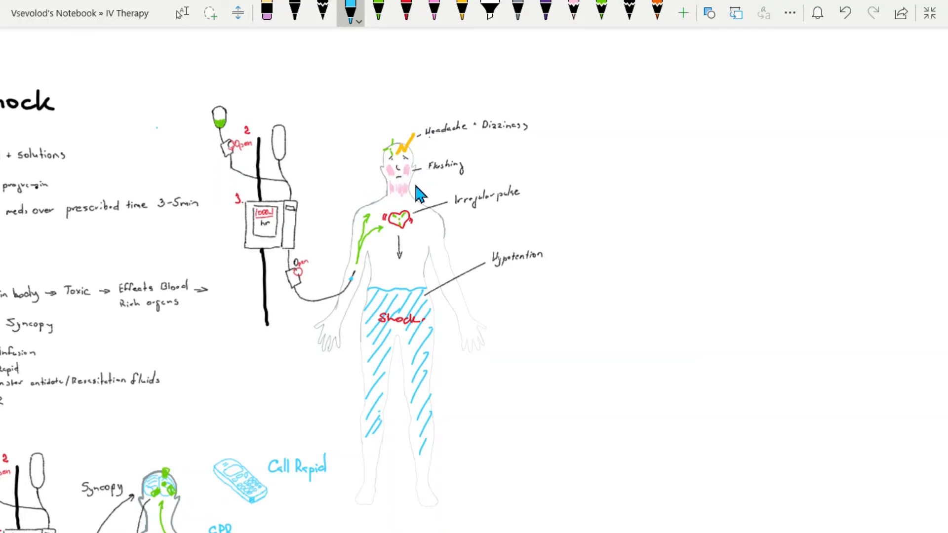
mouse_move(450, 195)
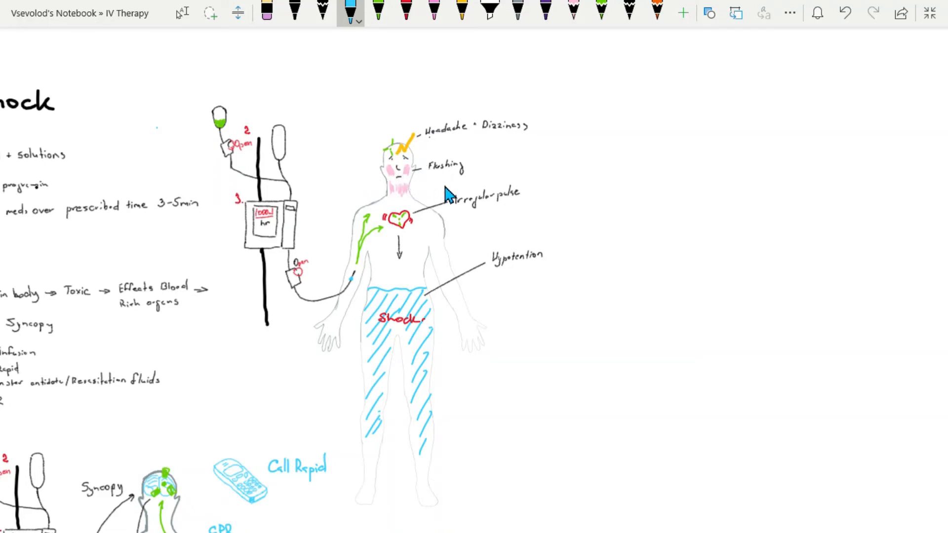
mouse_move(429, 203)
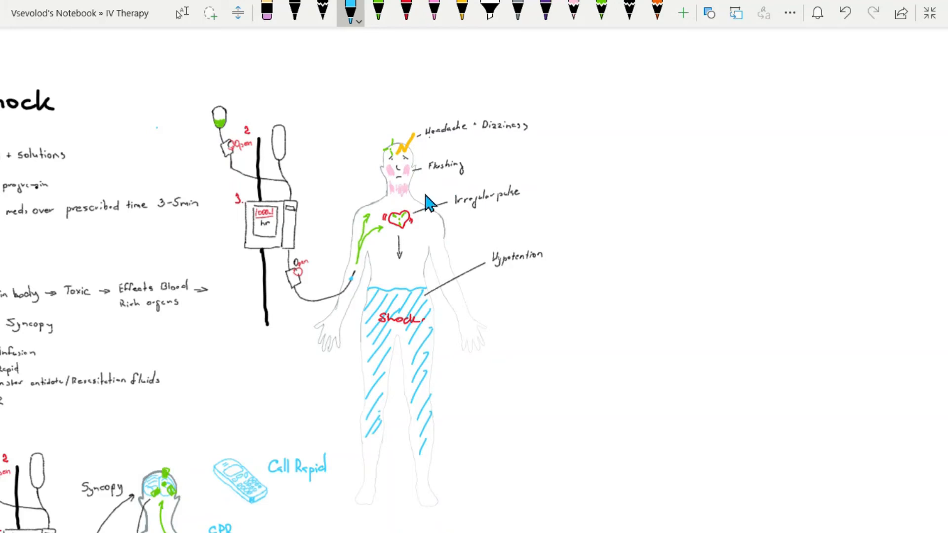
mouse_move(398, 239)
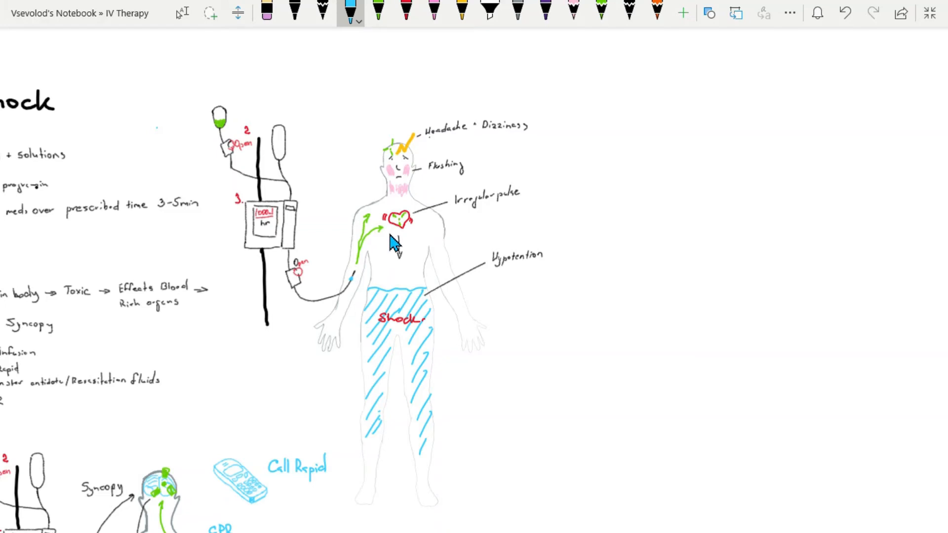
mouse_move(389, 236)
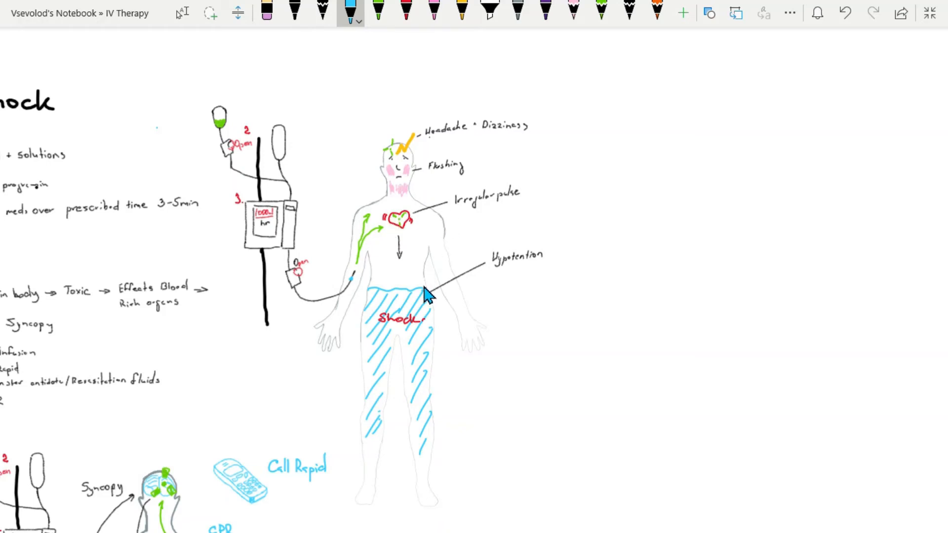
mouse_move(445, 256)
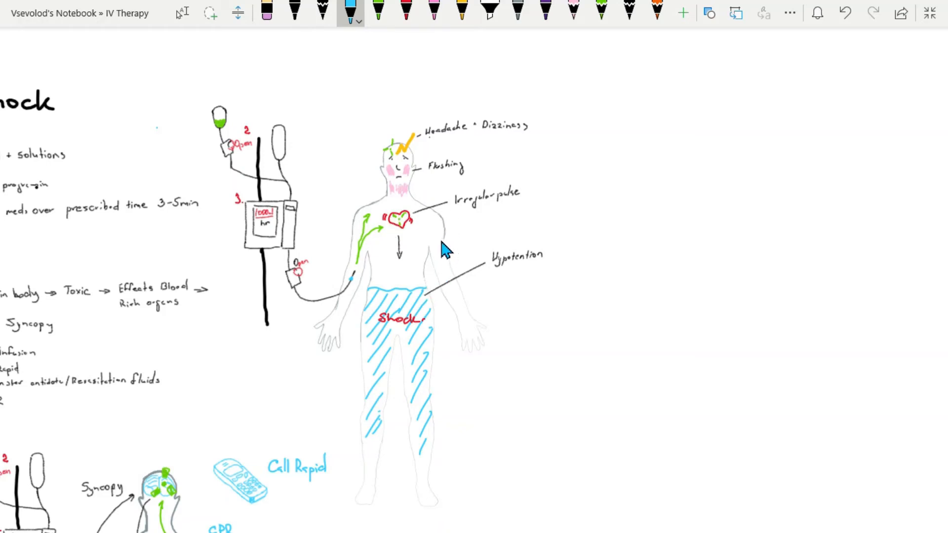
mouse_move(418, 268)
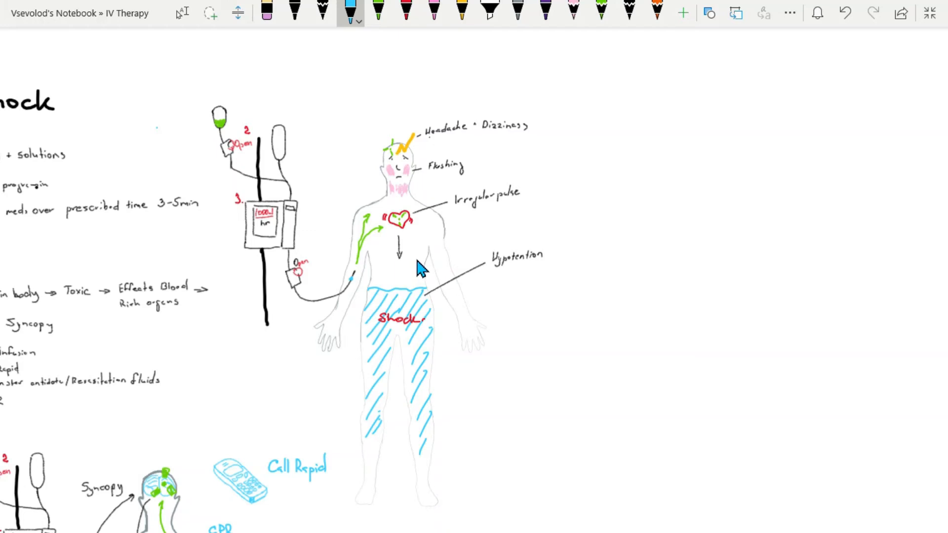
mouse_move(412, 293)
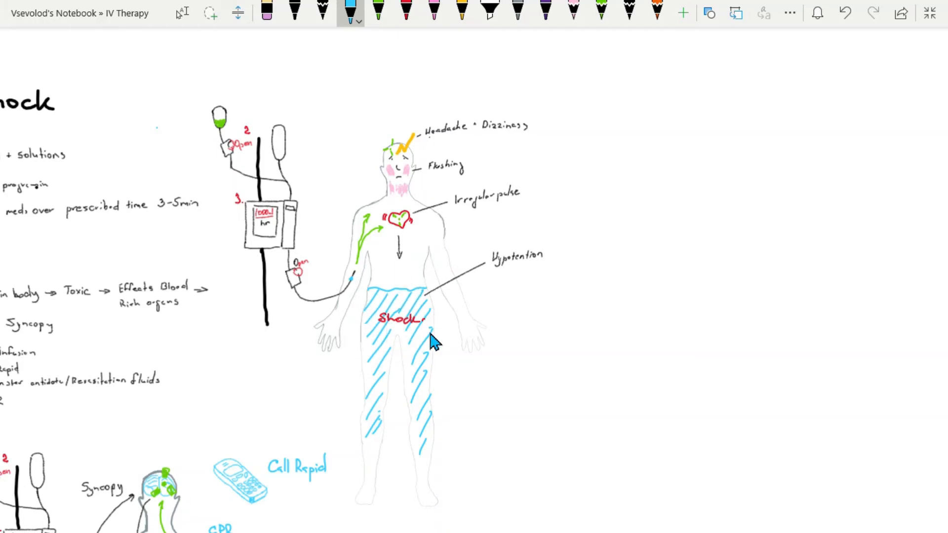
mouse_move(336, 343)
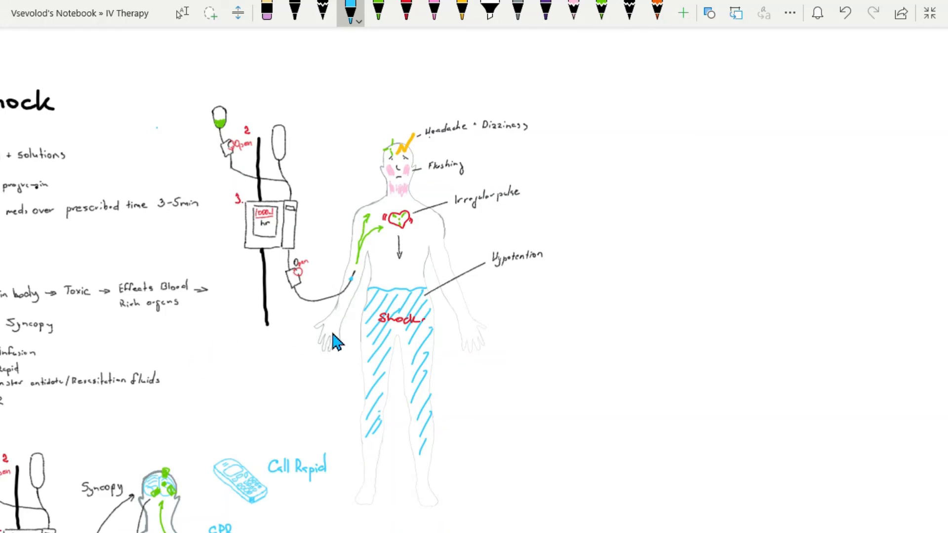
mouse_move(297, 254)
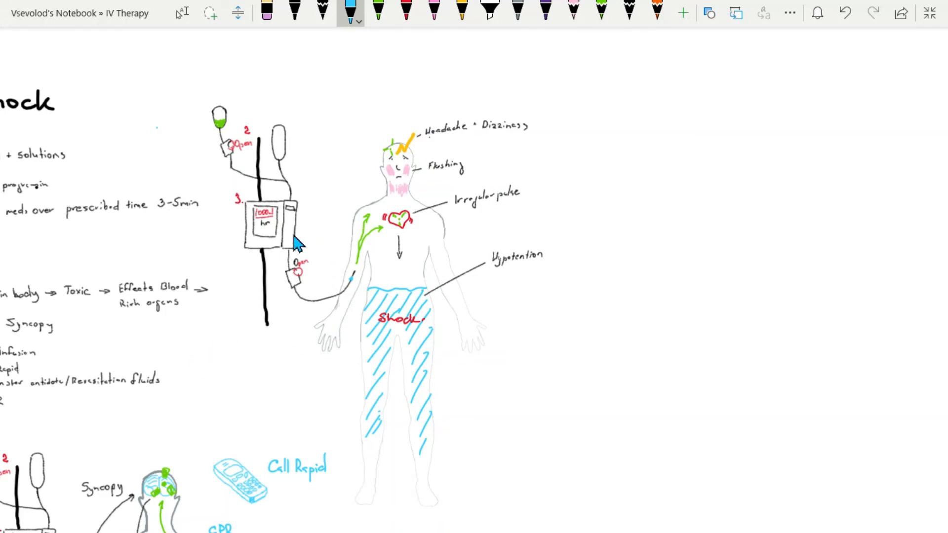
scroll(right, 3)
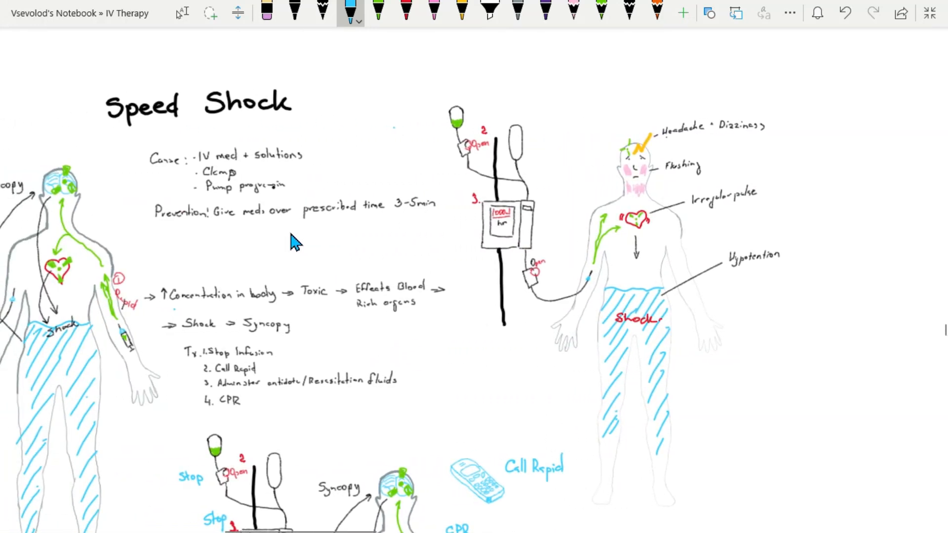
mouse_move(259, 226)
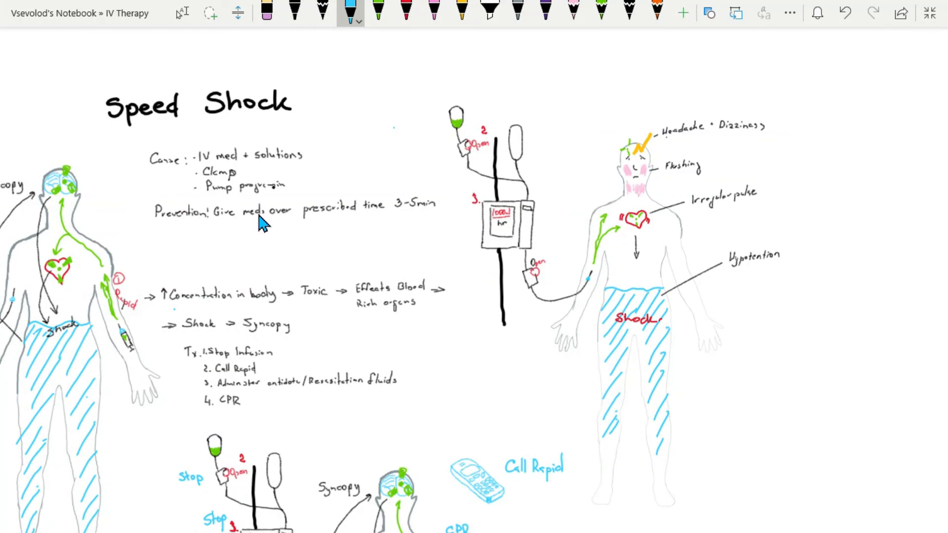
mouse_move(284, 232)
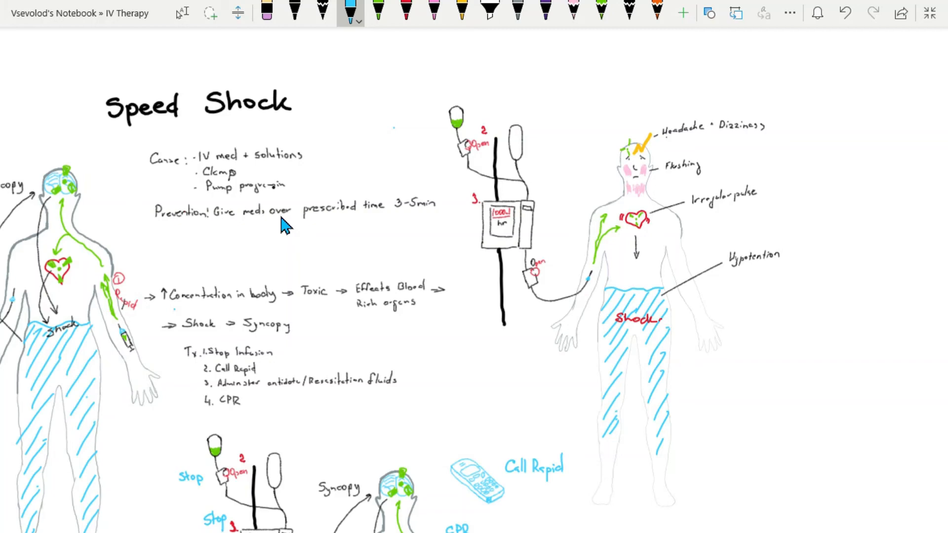
mouse_move(296, 221)
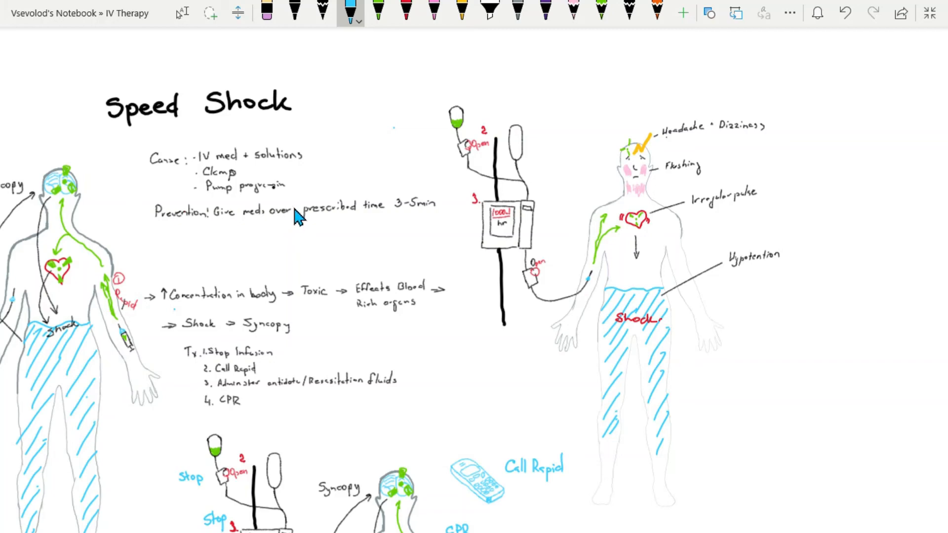
mouse_move(290, 228)
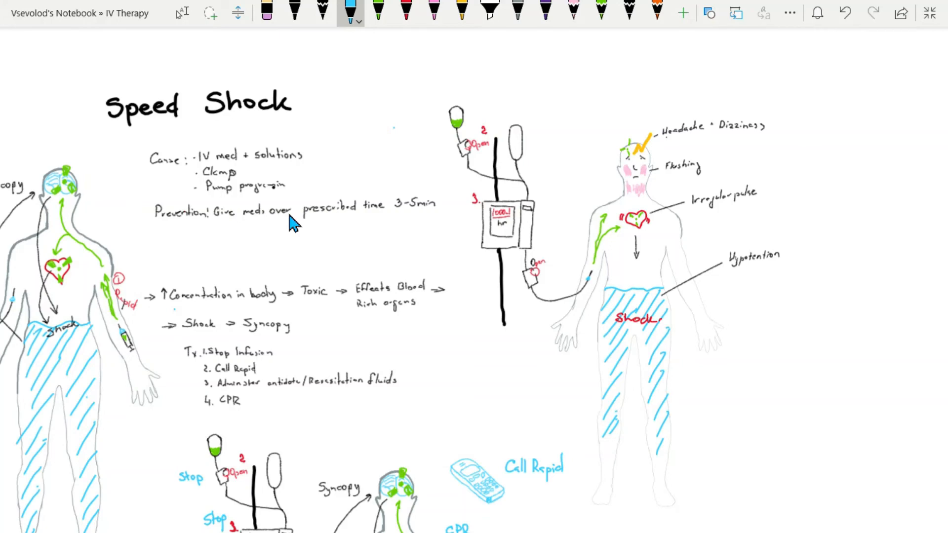
mouse_move(258, 248)
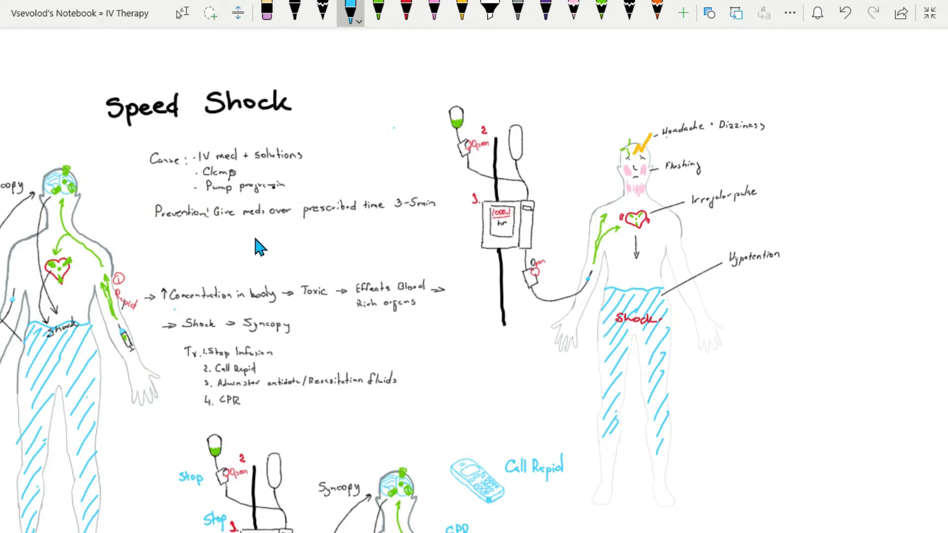
mouse_move(317, 232)
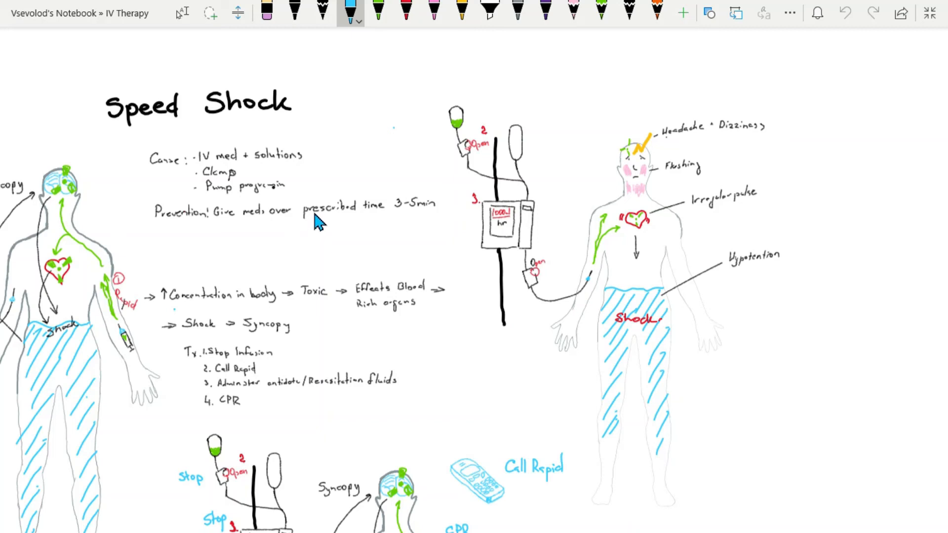
mouse_move(257, 229)
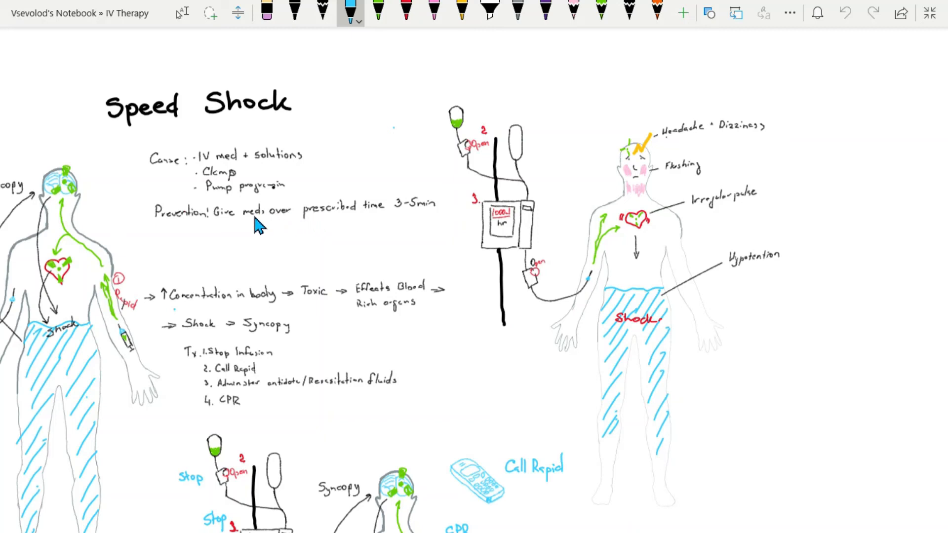
mouse_move(270, 225)
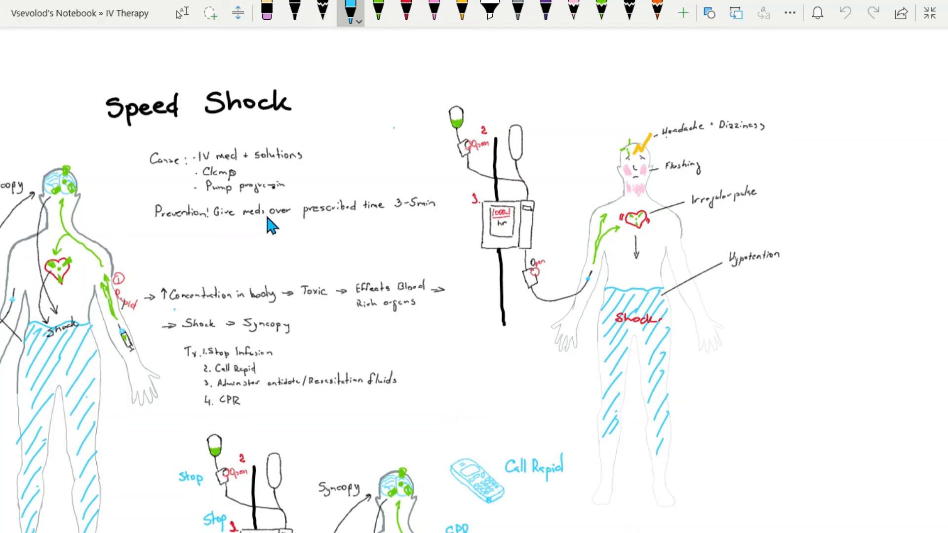
mouse_move(293, 219)
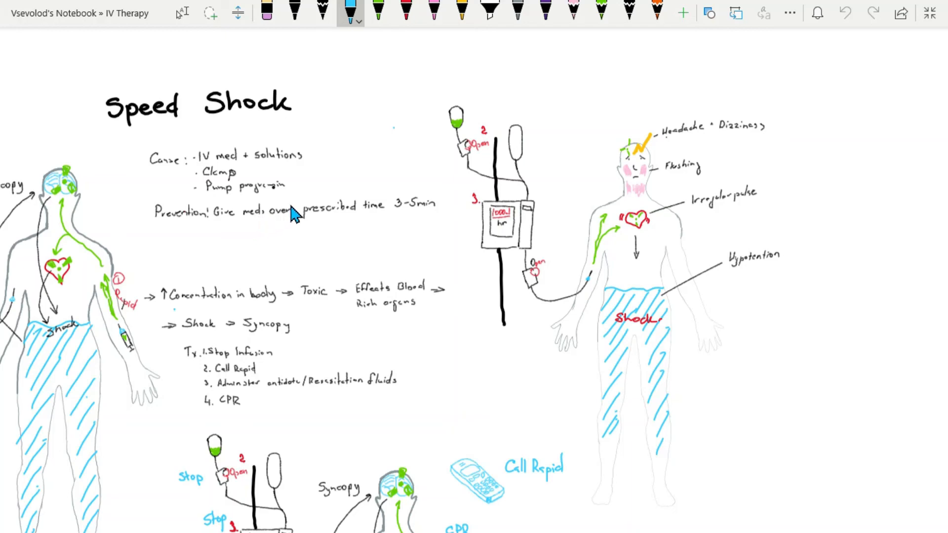
mouse_move(291, 229)
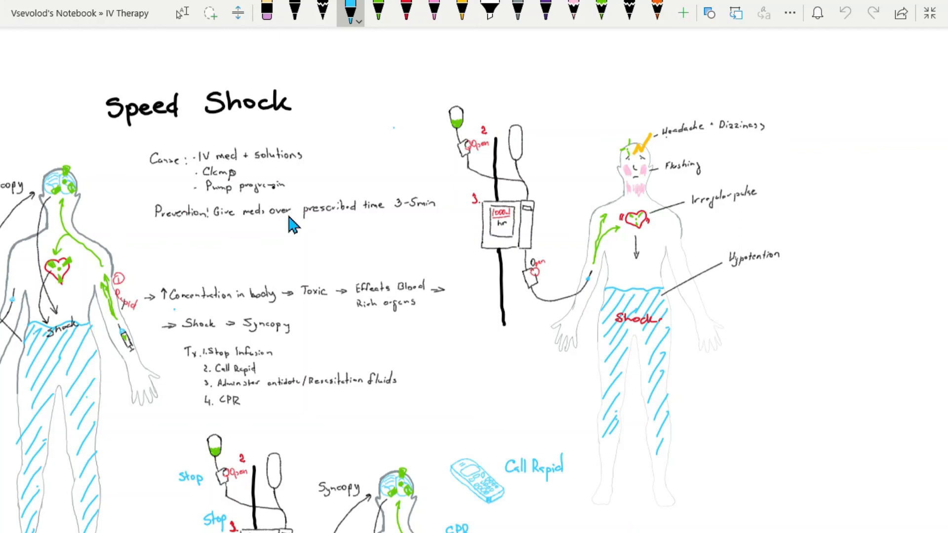
scroll(down, 3)
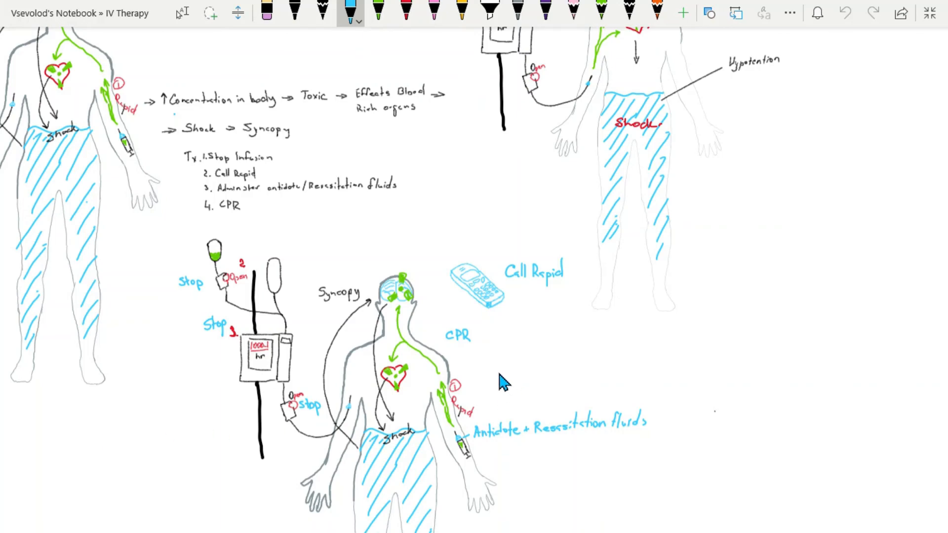
scroll(down, 3)
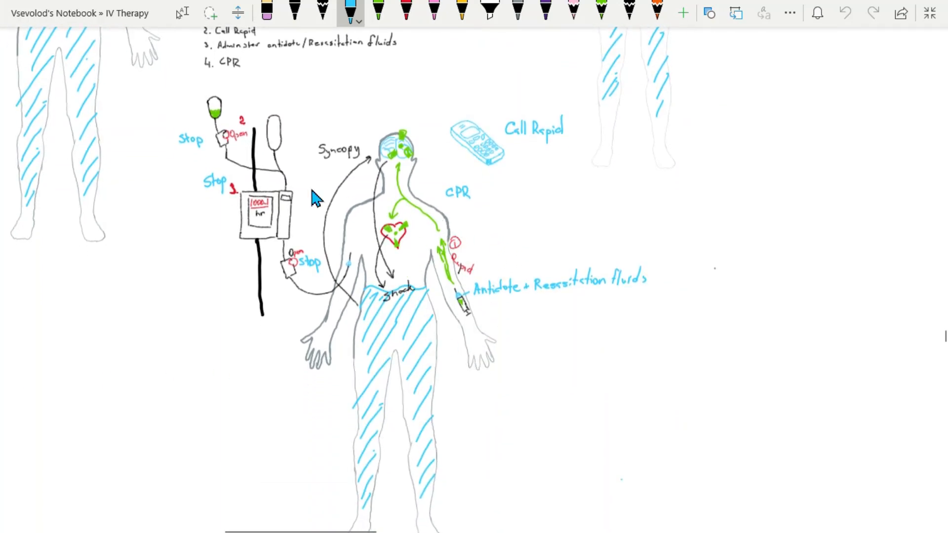
mouse_move(195, 220)
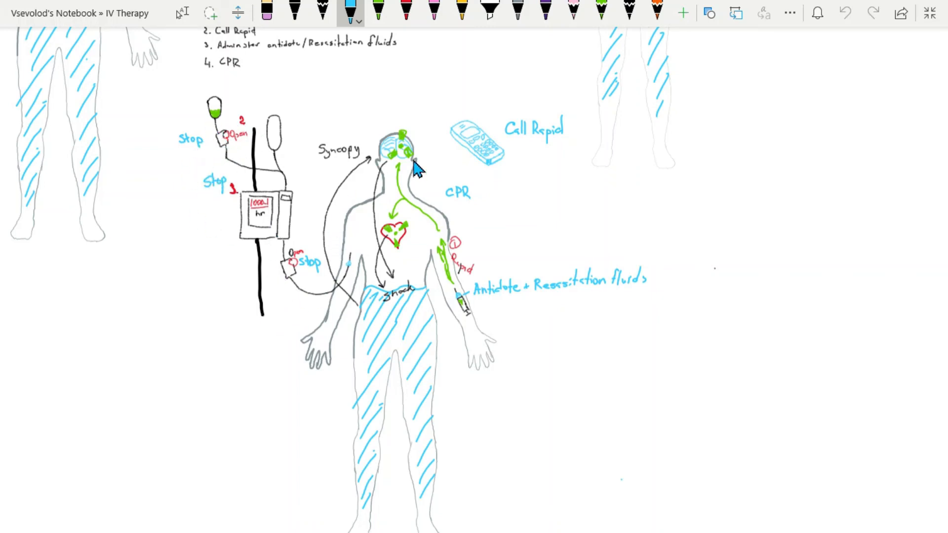
mouse_move(496, 171)
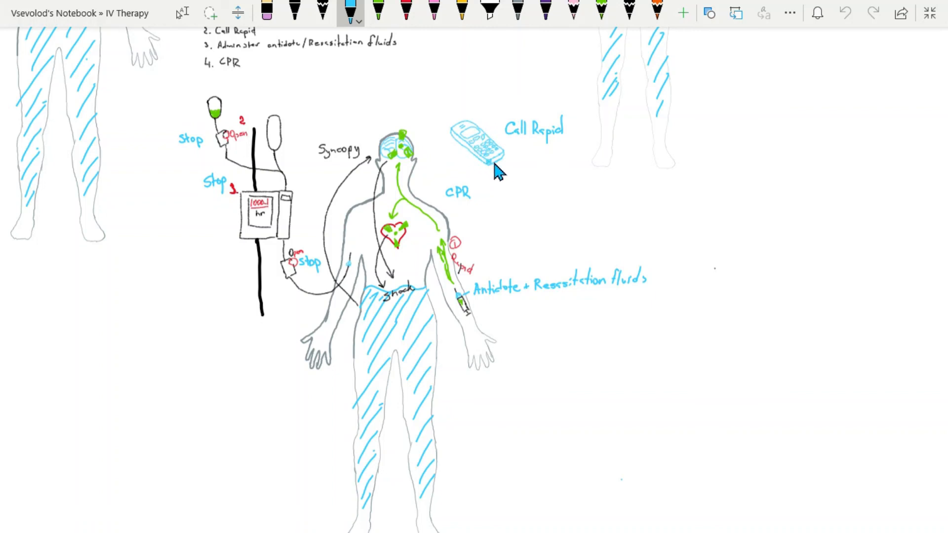
mouse_move(504, 139)
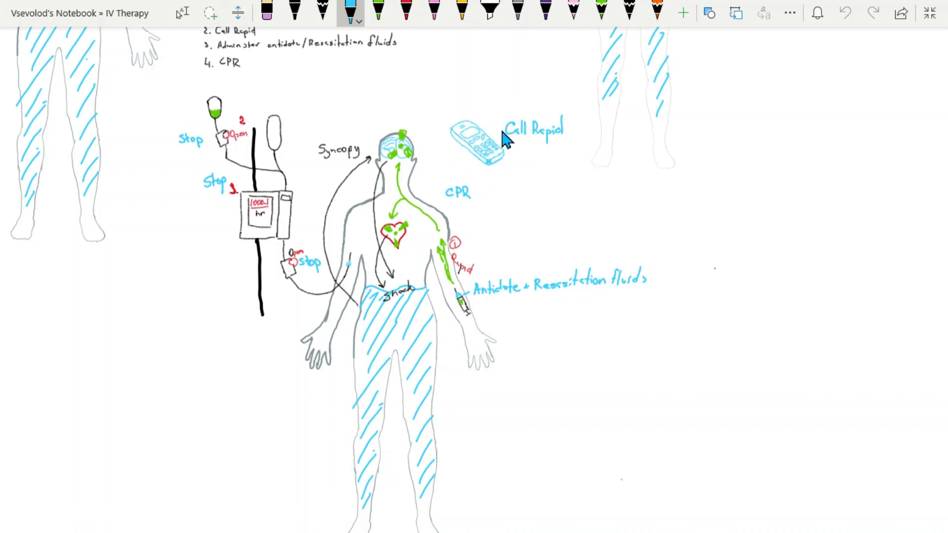
mouse_move(508, 139)
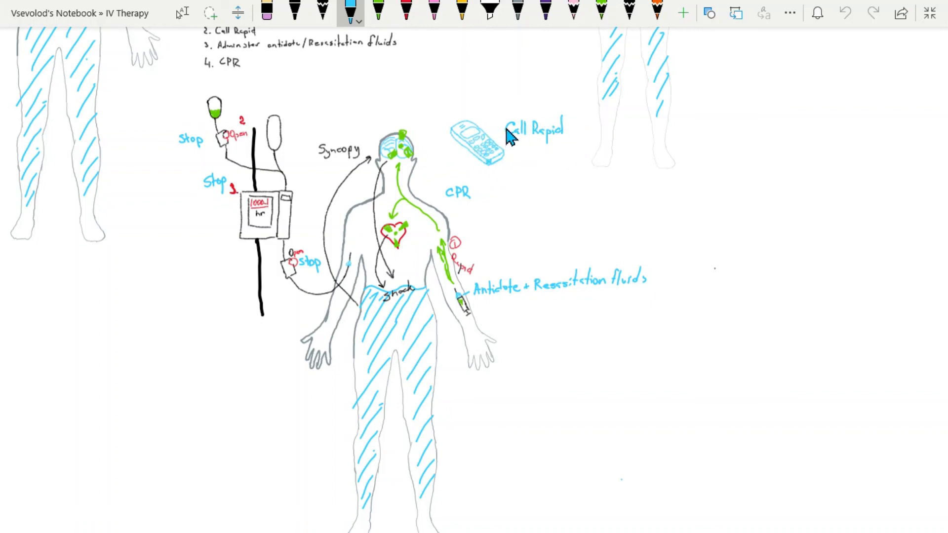
mouse_move(508, 141)
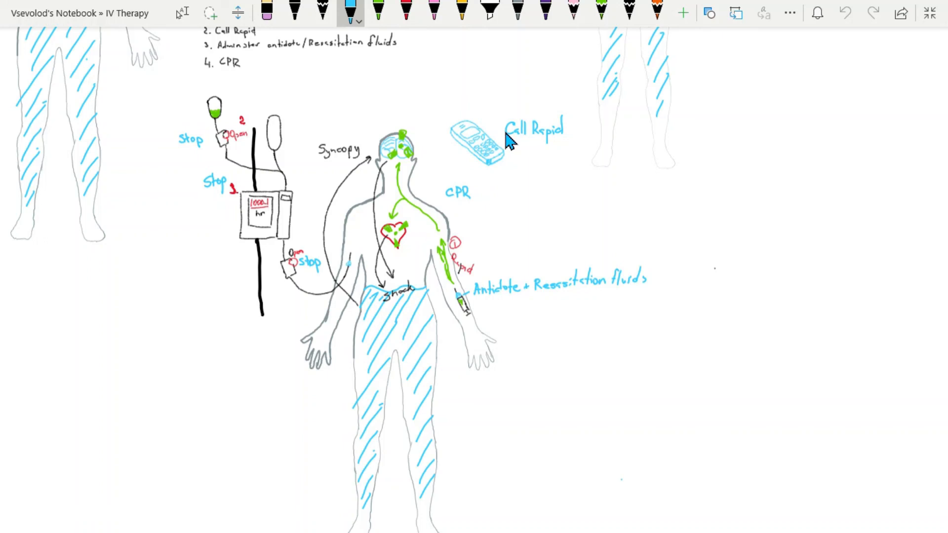
mouse_move(518, 141)
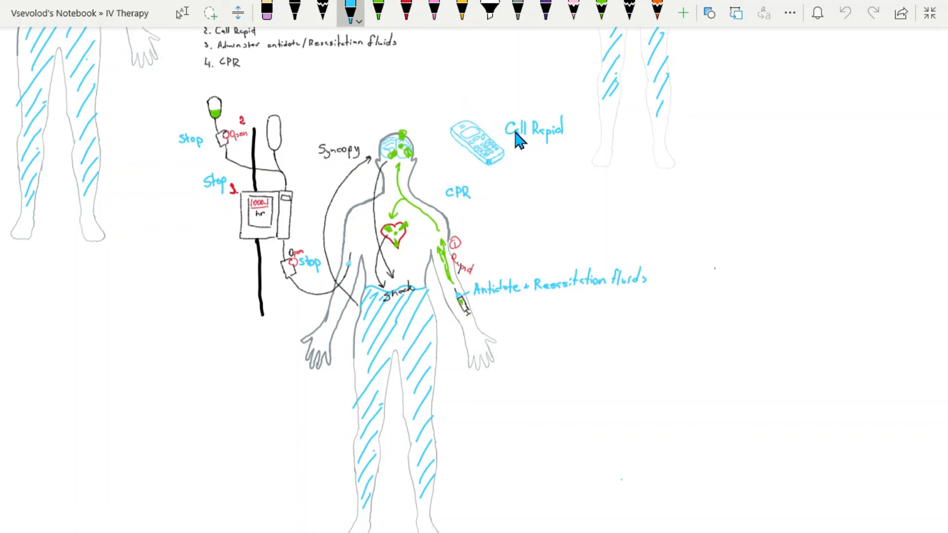
mouse_move(526, 184)
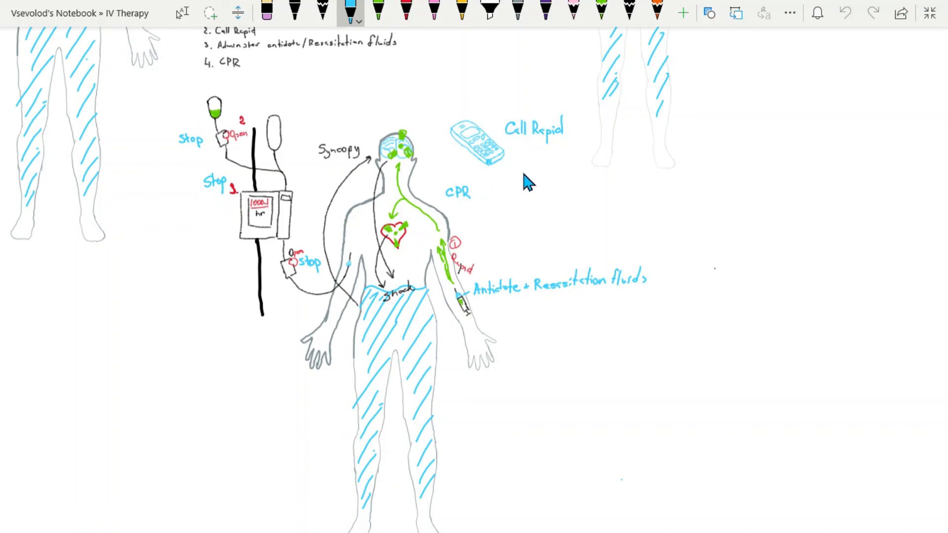
mouse_move(525, 283)
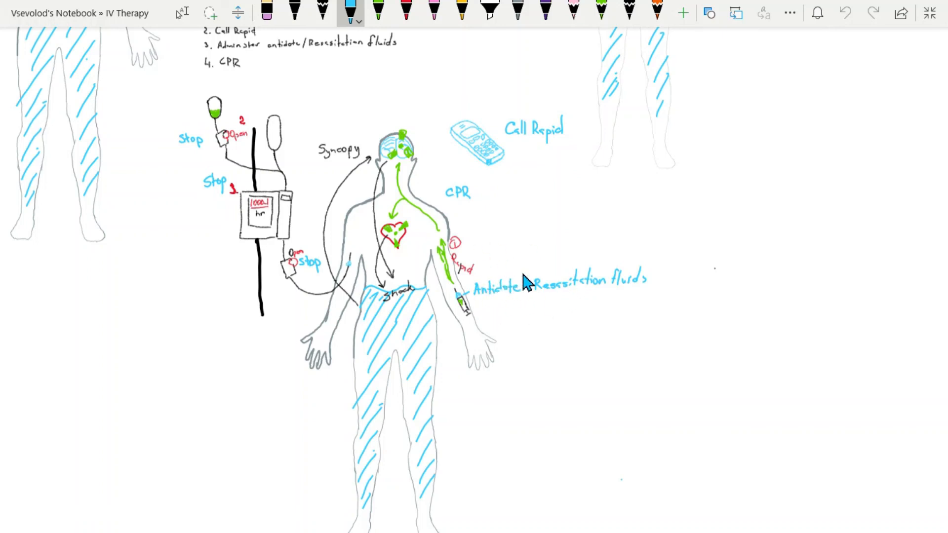
mouse_move(526, 285)
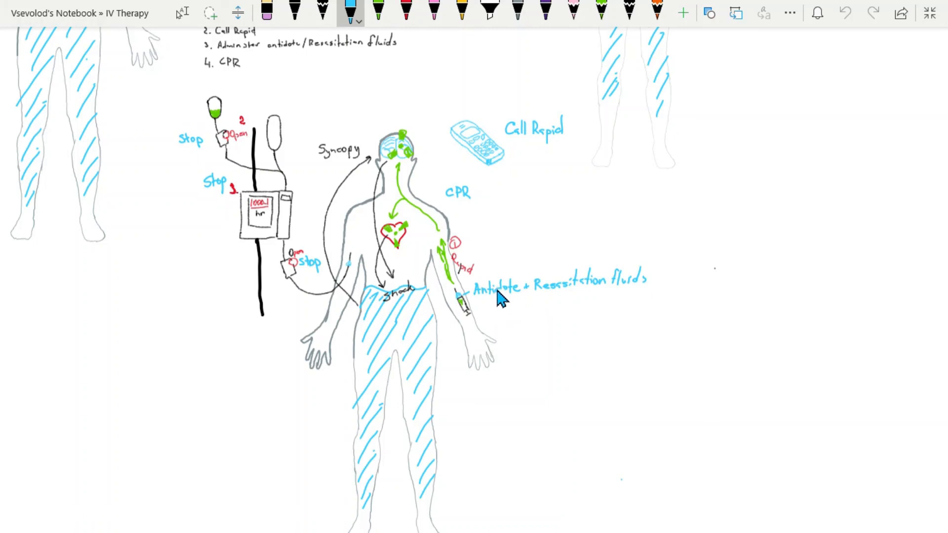
mouse_move(496, 302)
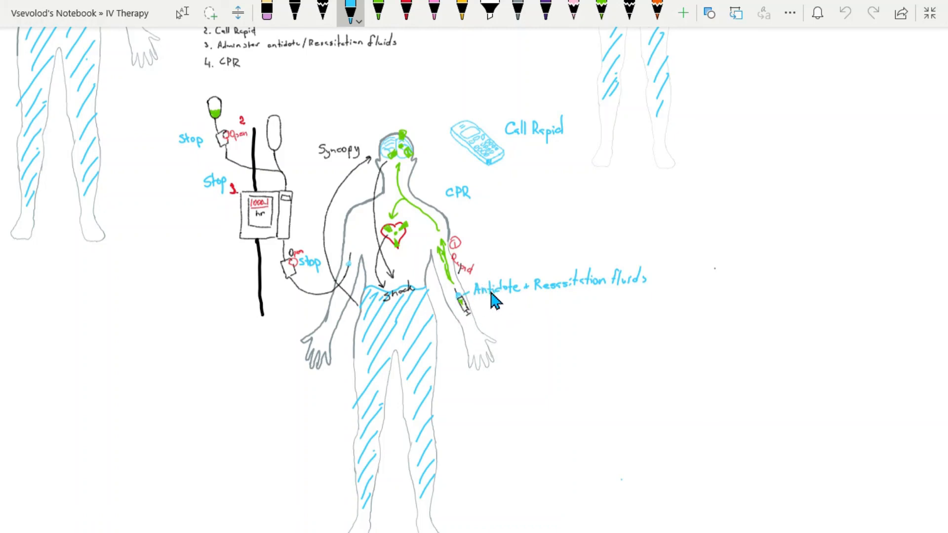
mouse_move(495, 299)
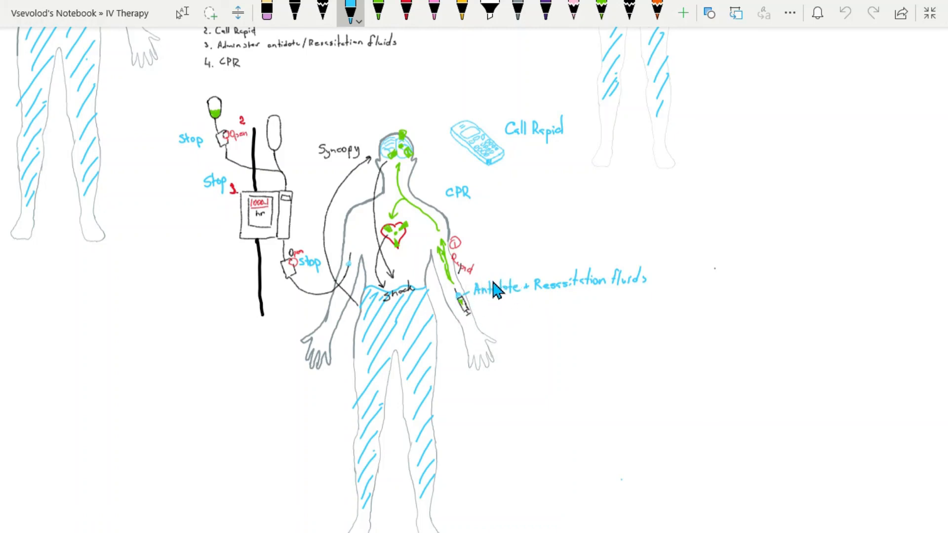
mouse_move(408, 220)
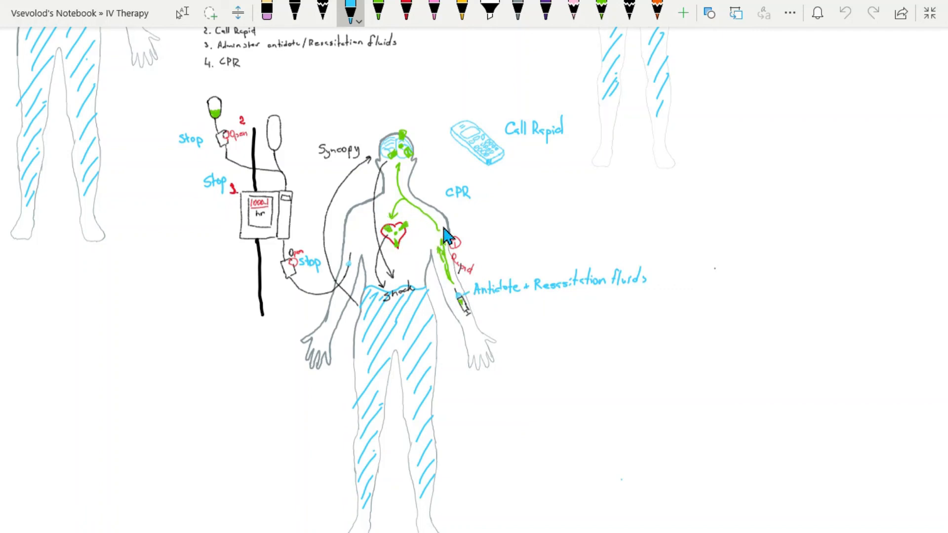
mouse_move(479, 222)
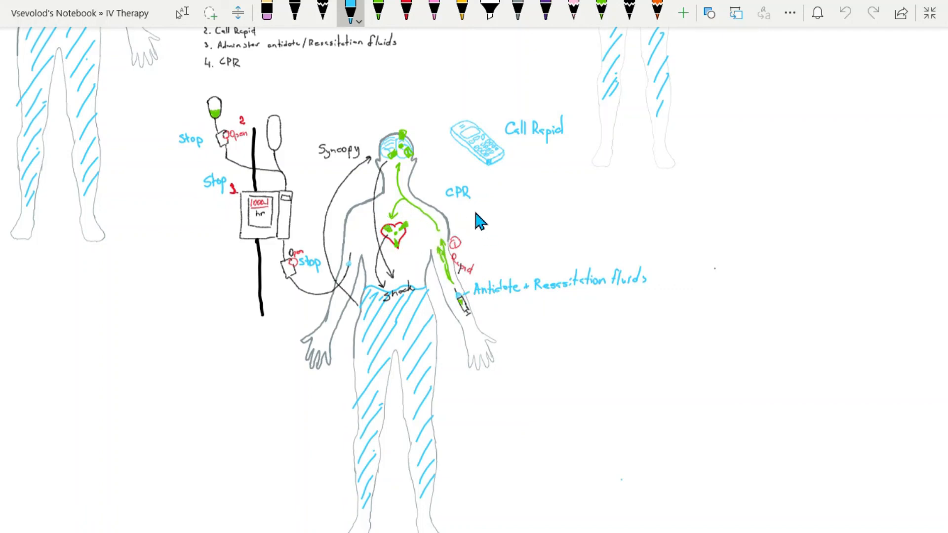
mouse_move(462, 226)
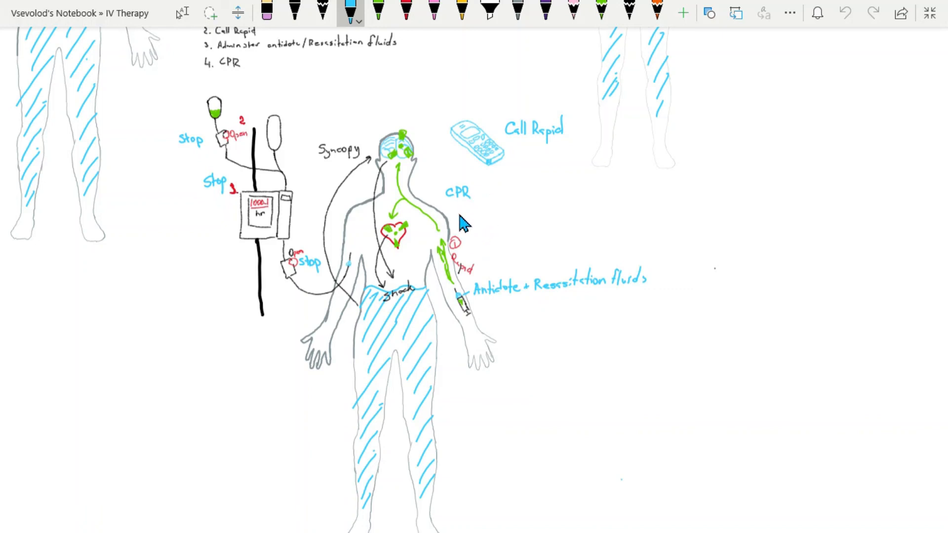
scroll(down, 3)
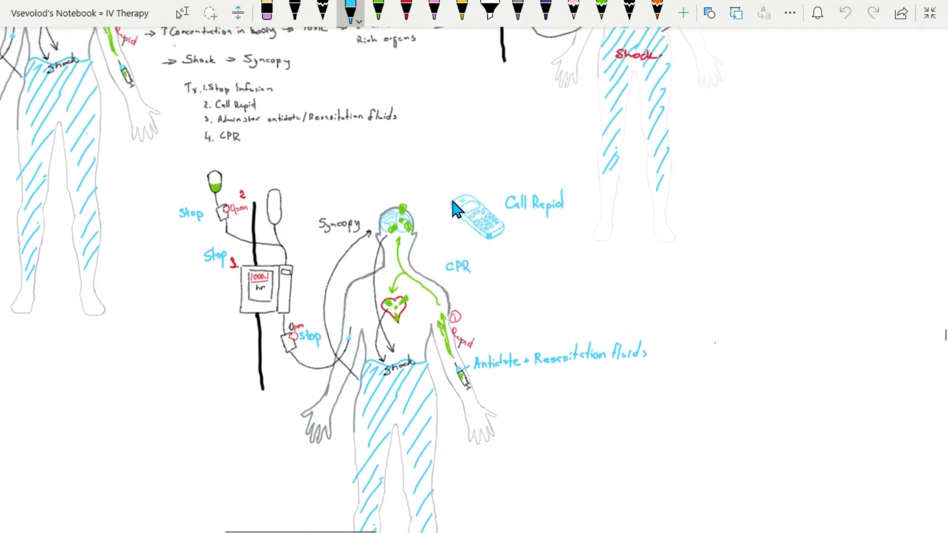
scroll(down, 3)
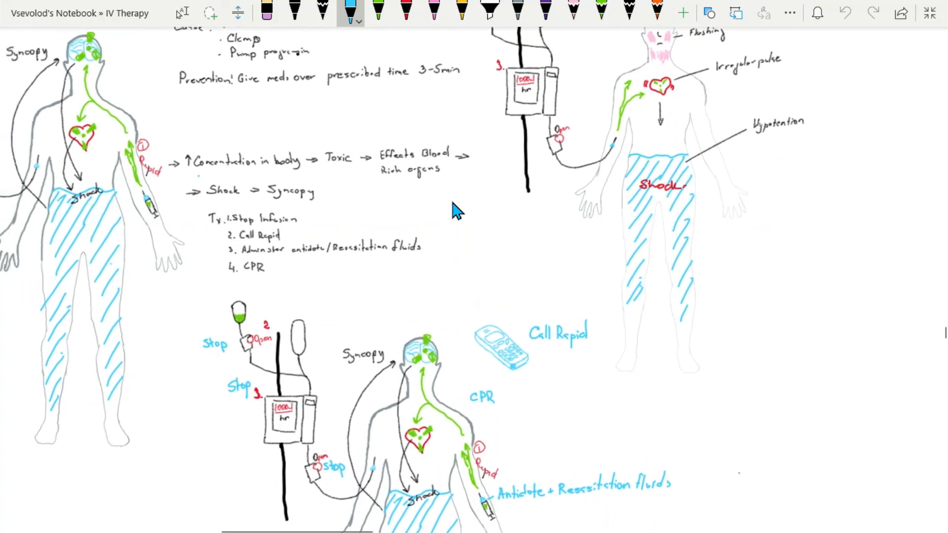
scroll(down, 3)
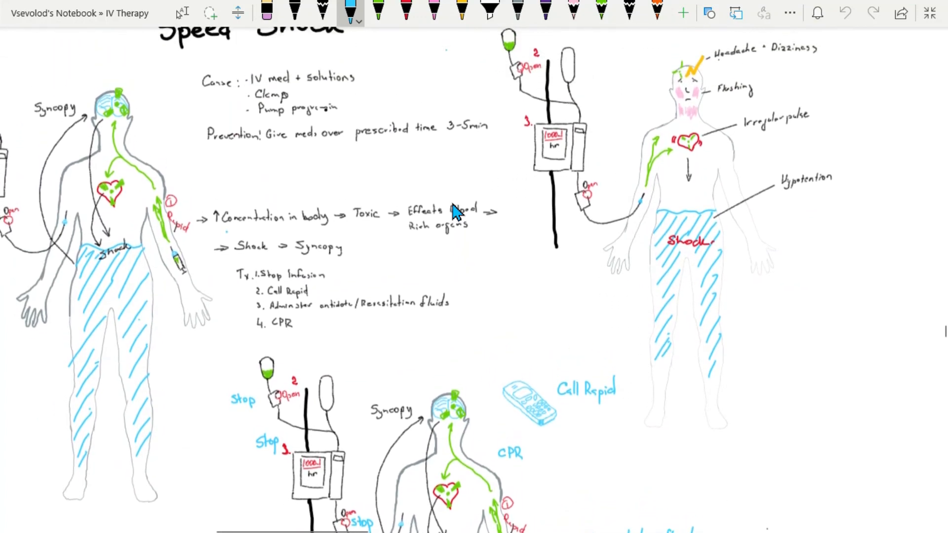